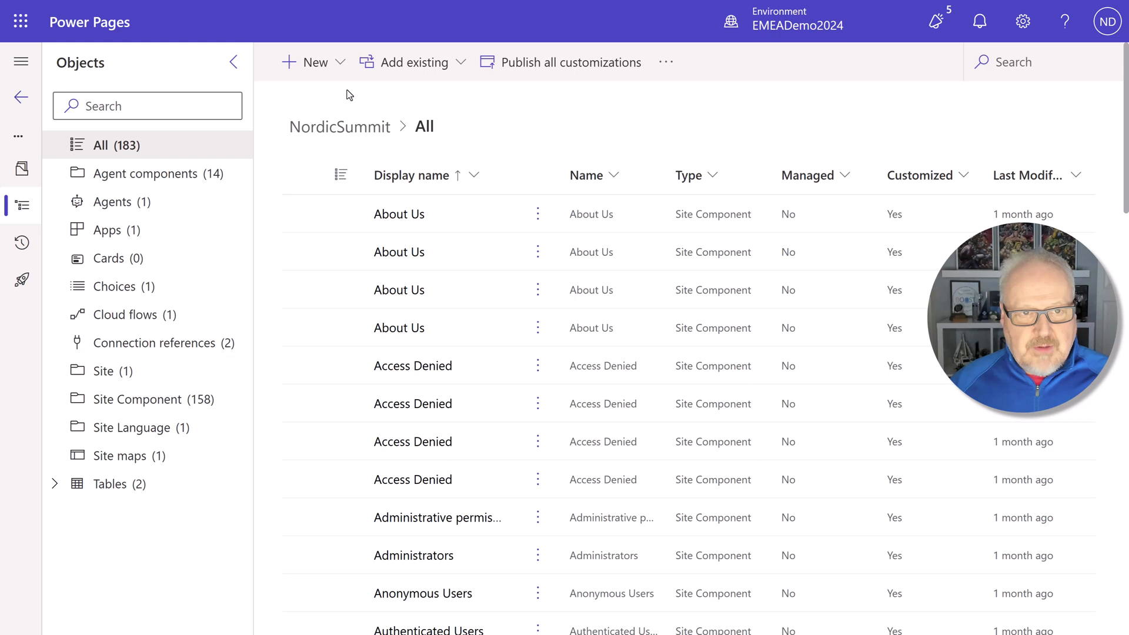
# Browse the New > More menu of component kinds in the NordicSummit solution.
pyautogui.click(315, 63)
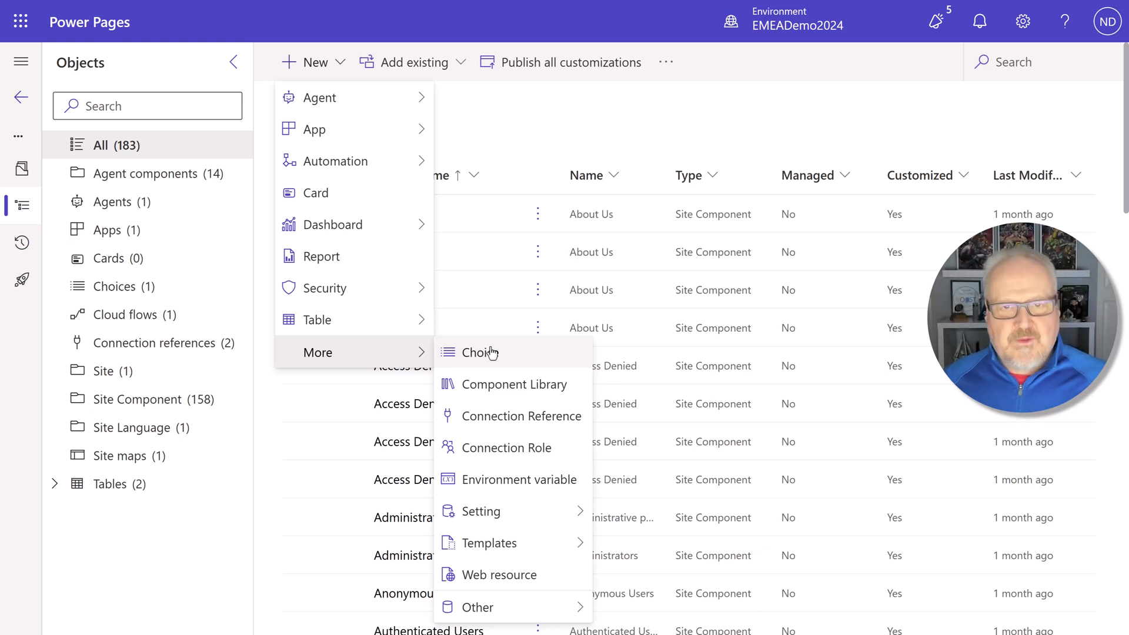
pyautogui.moveTo(197, 90)
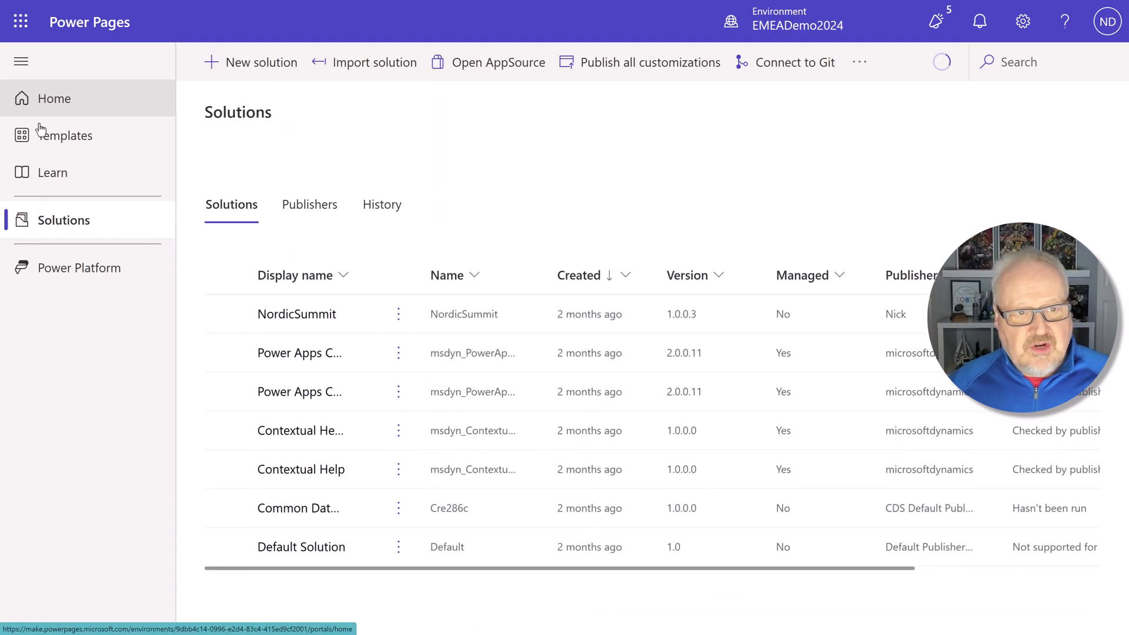
# Go to the Power Pages home page and bring the Active sites section into view.
pyautogui.click(53, 98)
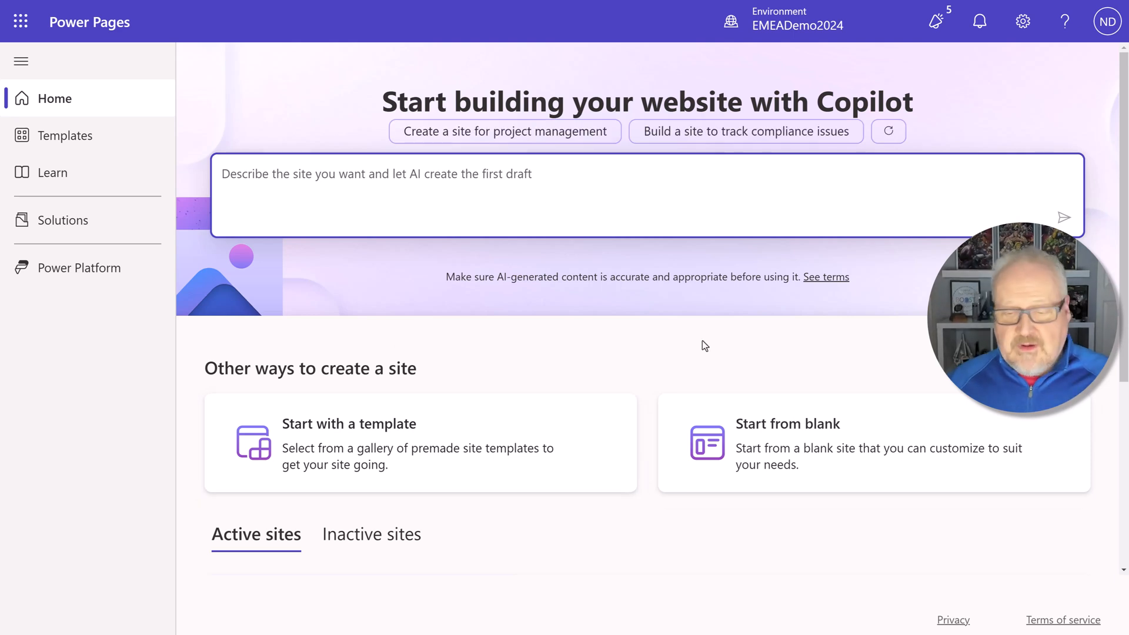
pyautogui.moveTo(823, 452)
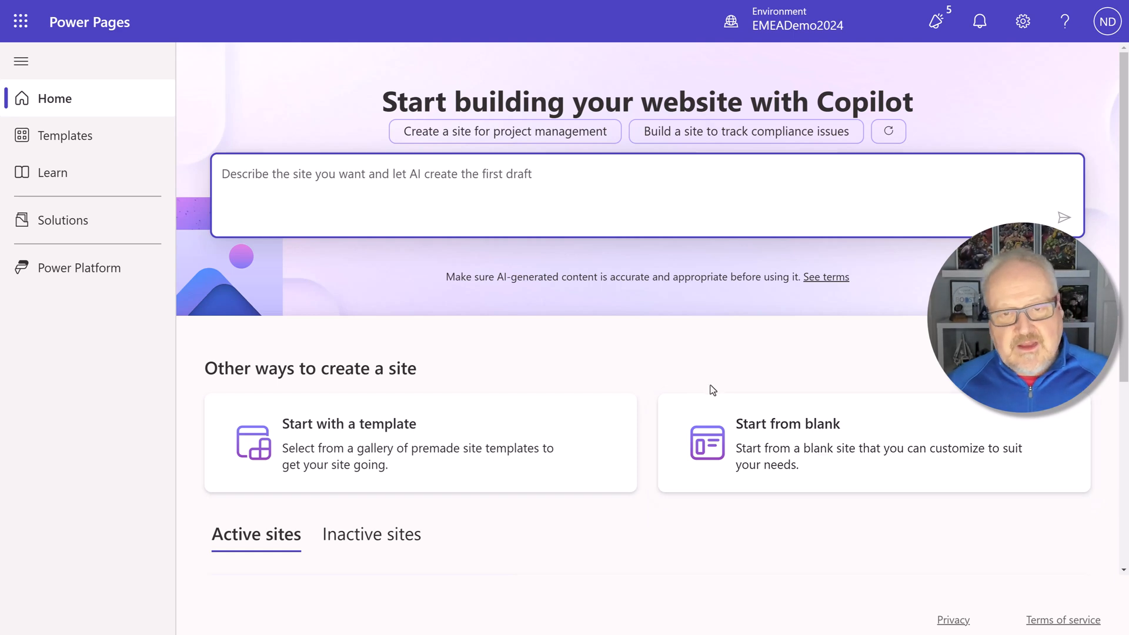
pyautogui.scroll(-3)
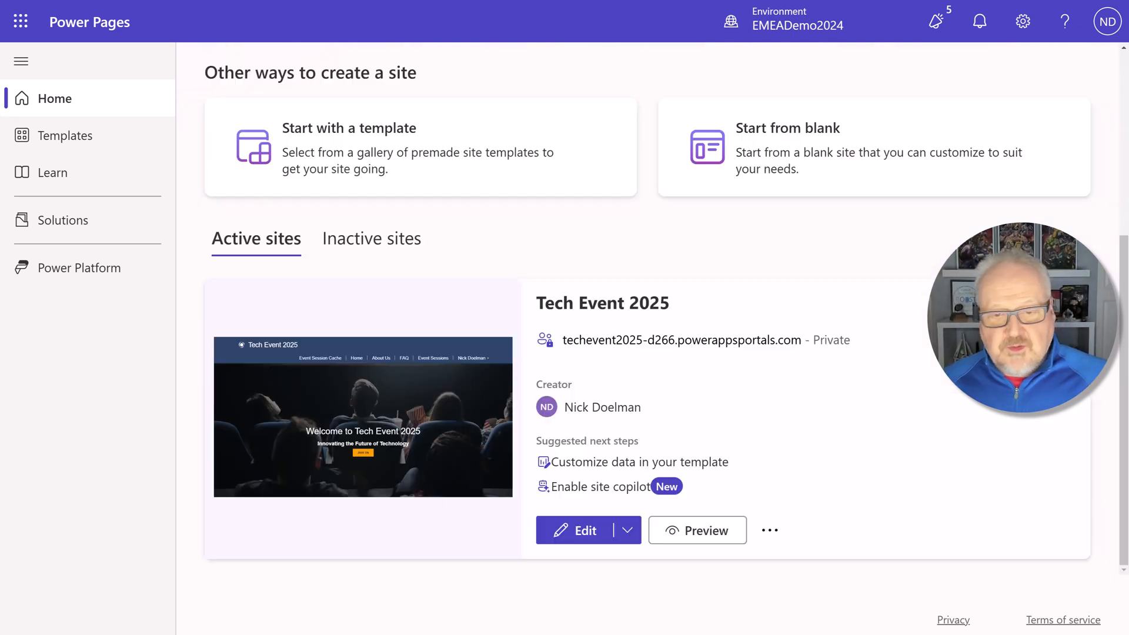
pyautogui.moveTo(735, 387)
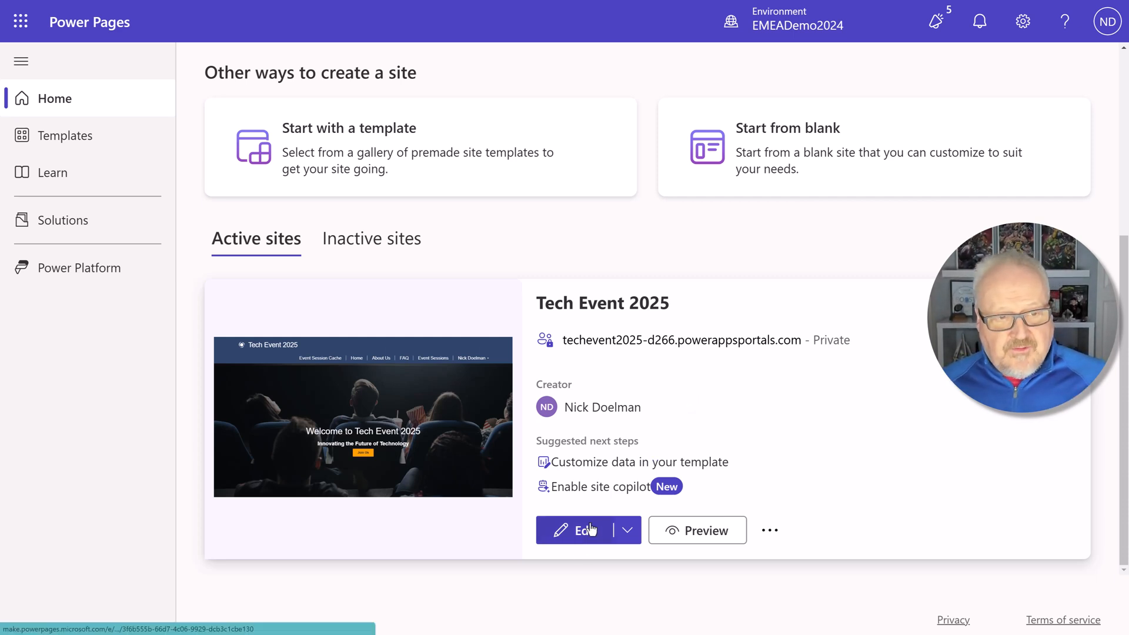
# Add the existing site to the NordicSummit solution via Add existing > Site.
pyautogui.click(63, 220)
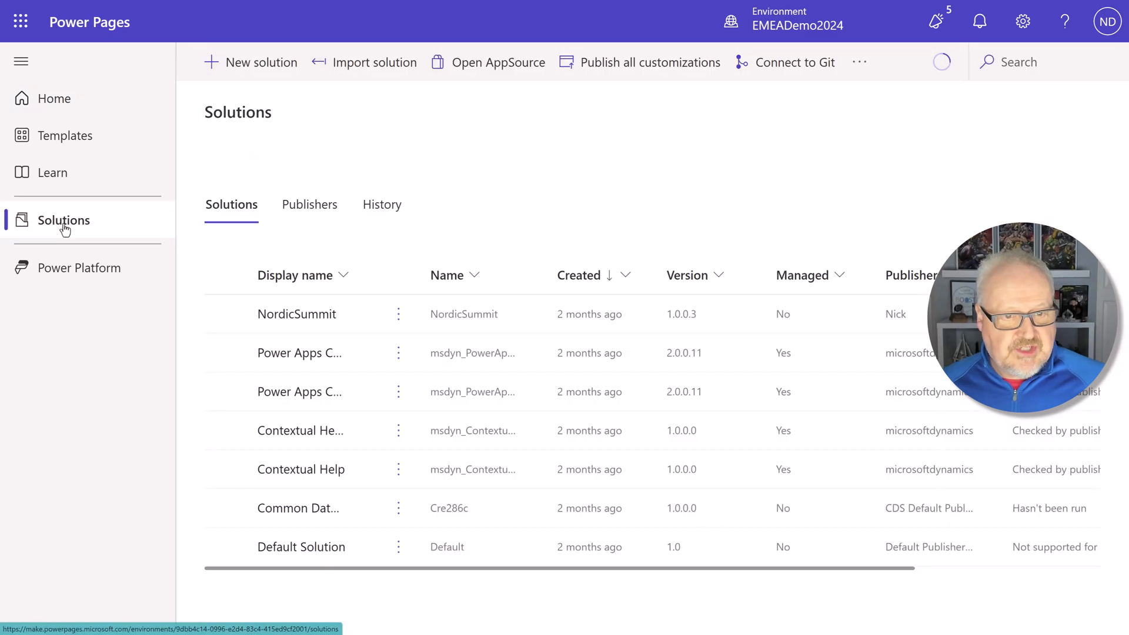
pyautogui.click(297, 314)
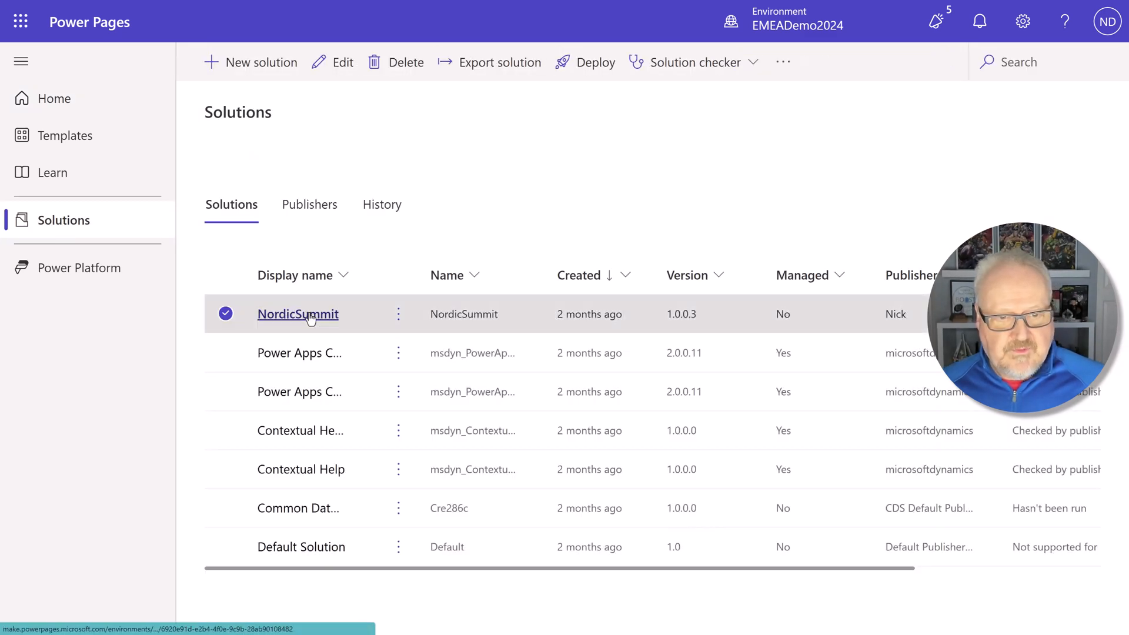
pyautogui.click(298, 314)
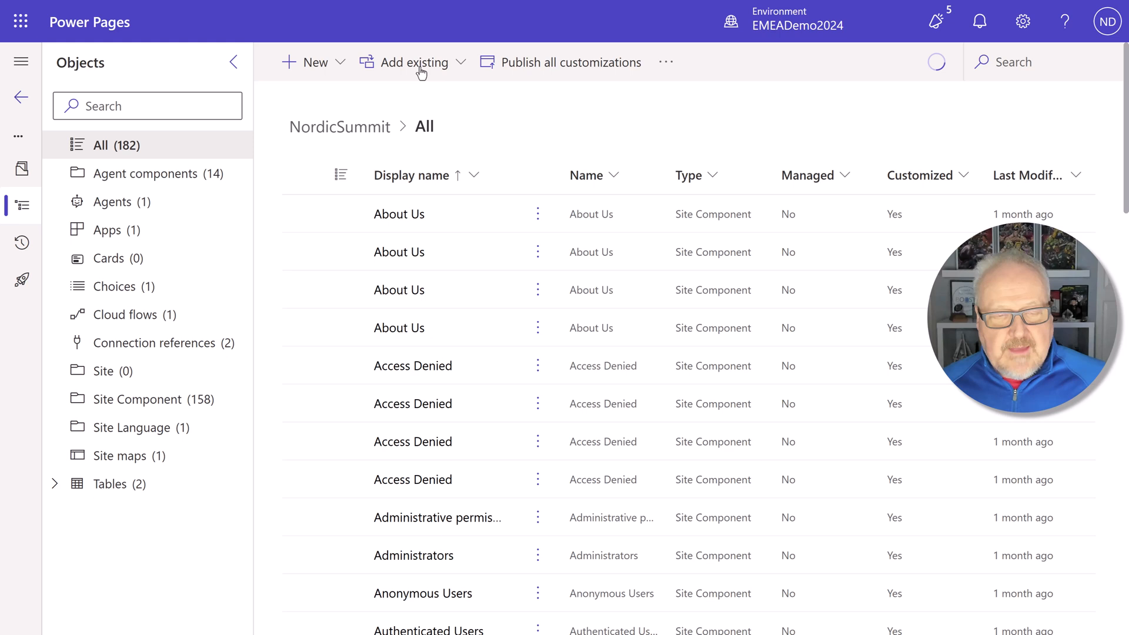
pyautogui.click(413, 63)
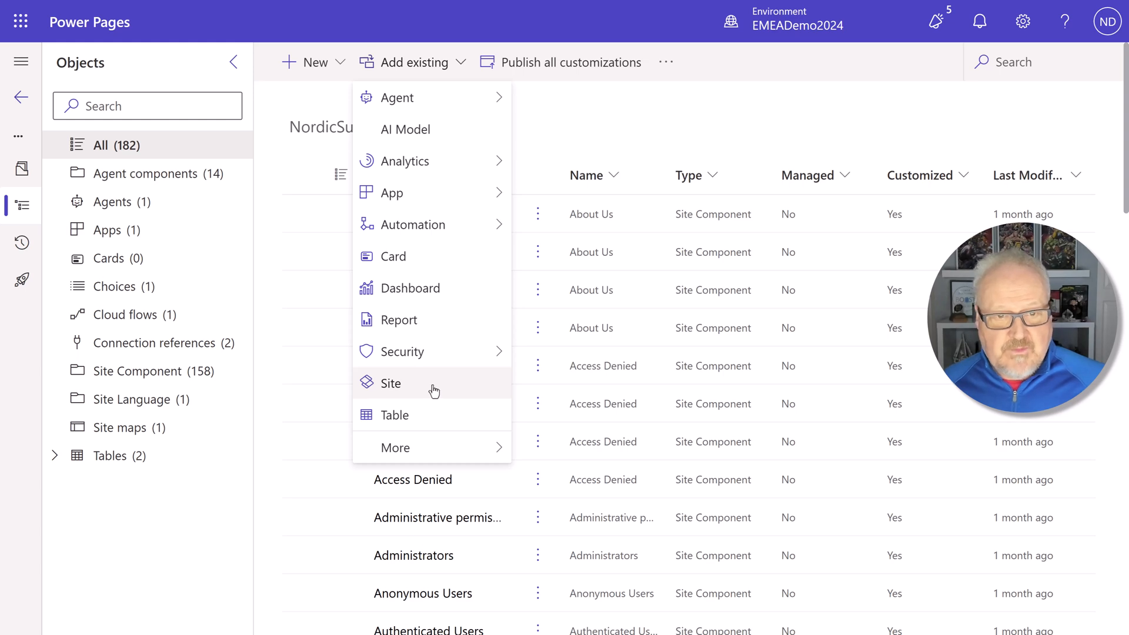
pyautogui.click(391, 383)
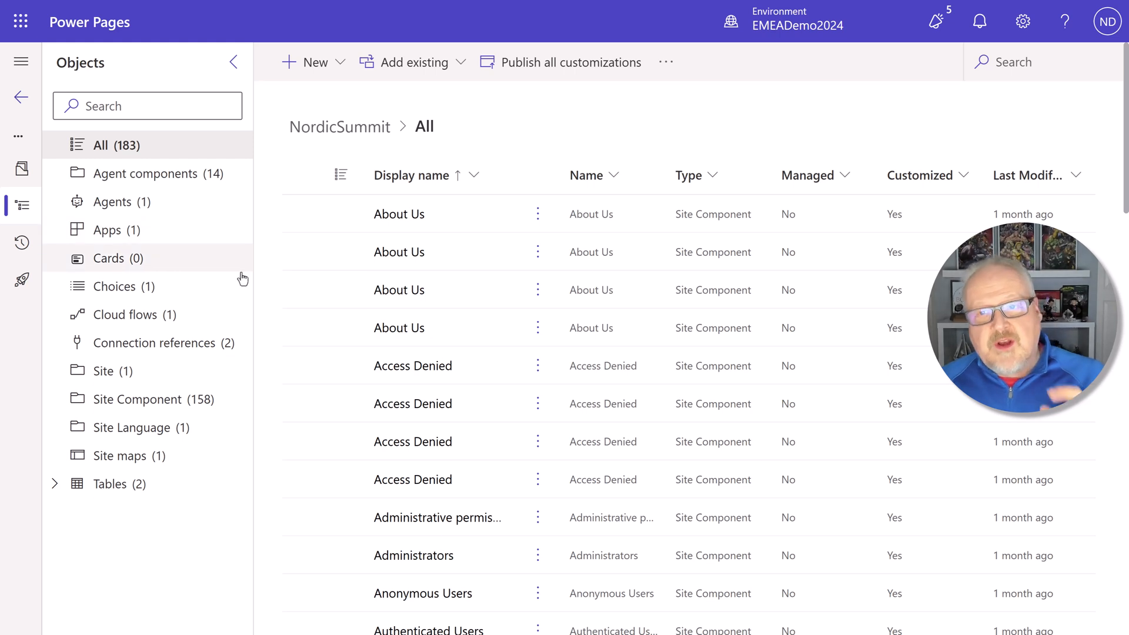
pyautogui.moveTo(242, 278)
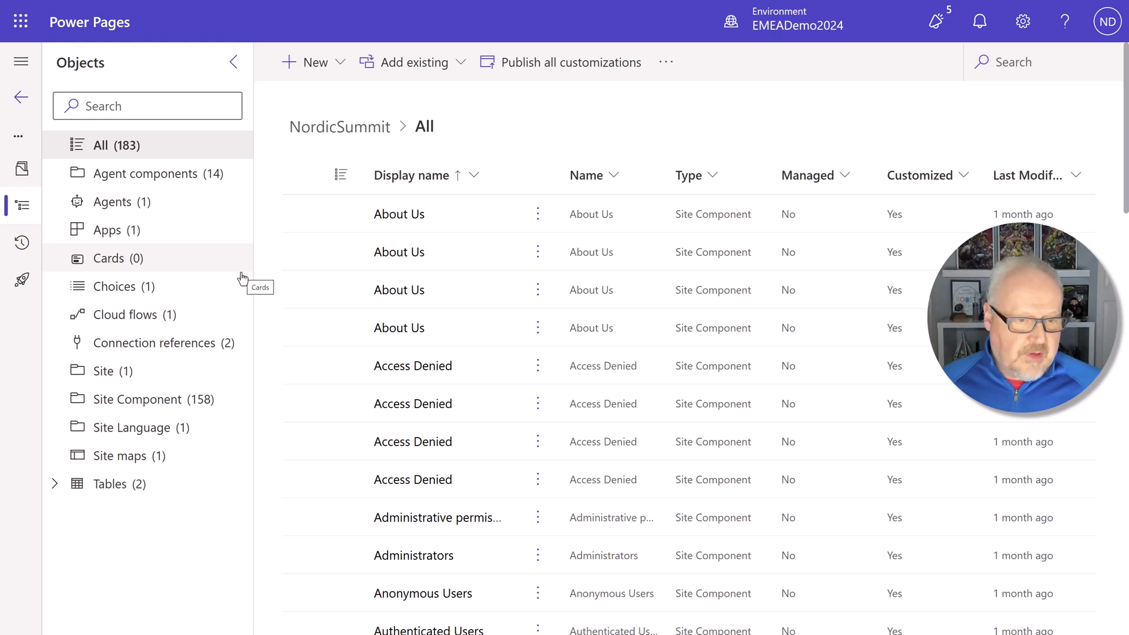
# Review NordicSummit's site components, then reveal its Registration and Session tables.
pyautogui.click(147, 399)
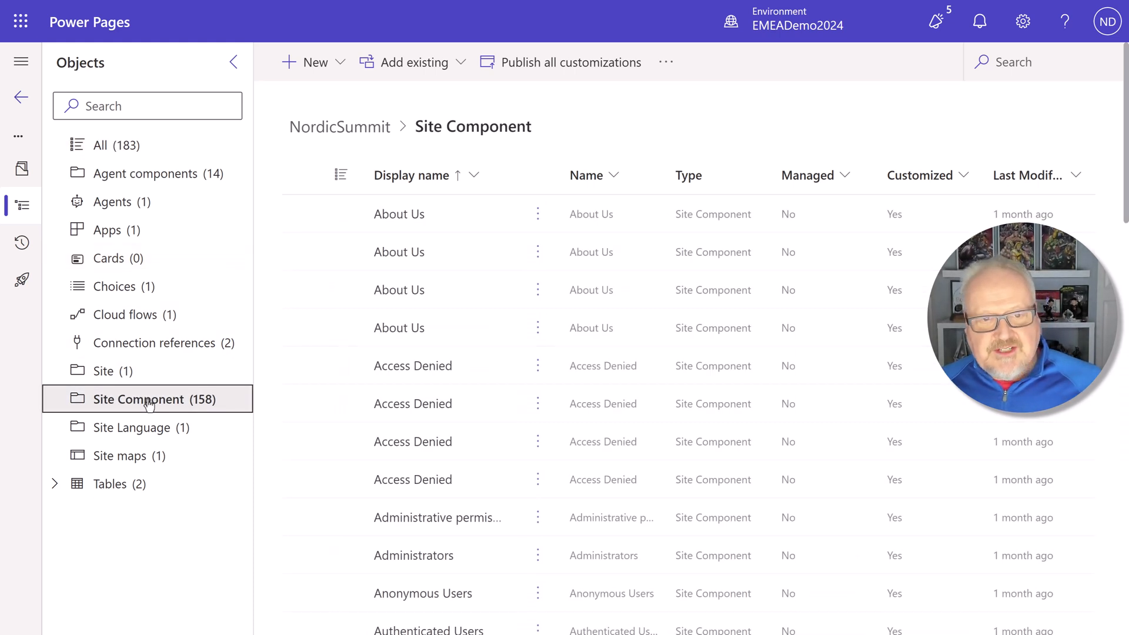
pyautogui.scroll(-3)
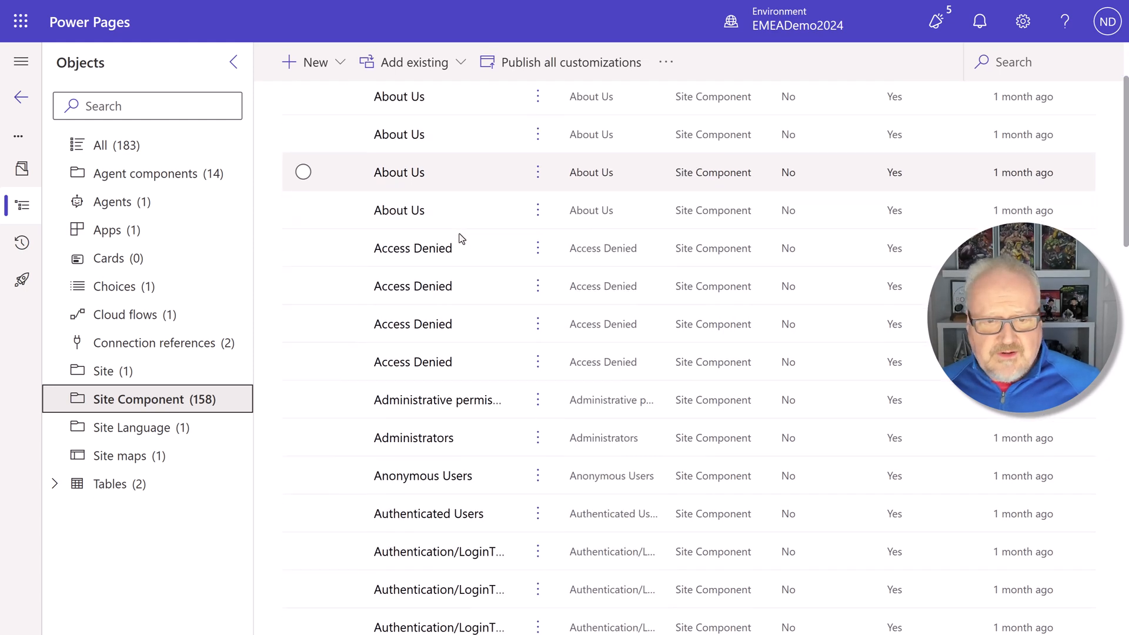
pyautogui.scroll(-3)
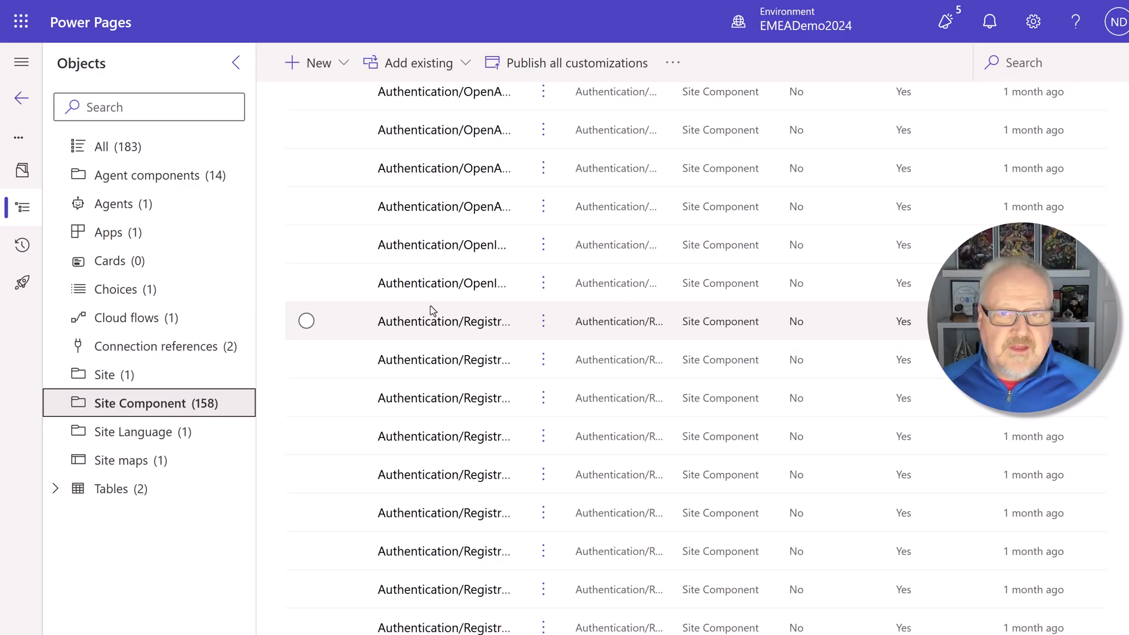
pyautogui.moveTo(661, 331)
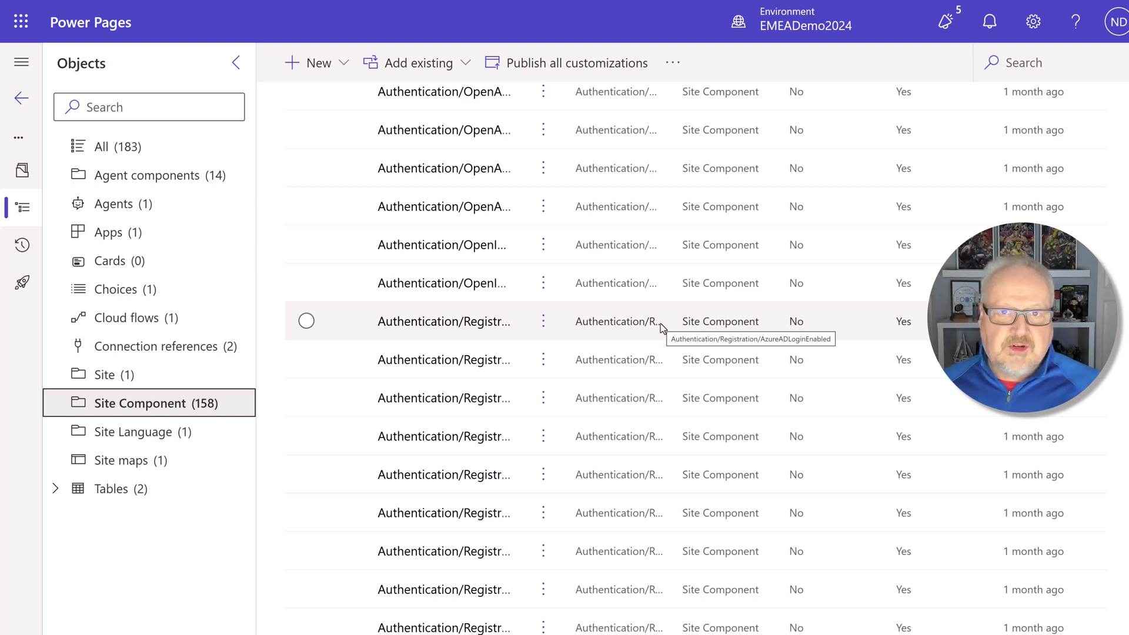
pyautogui.click(55, 489)
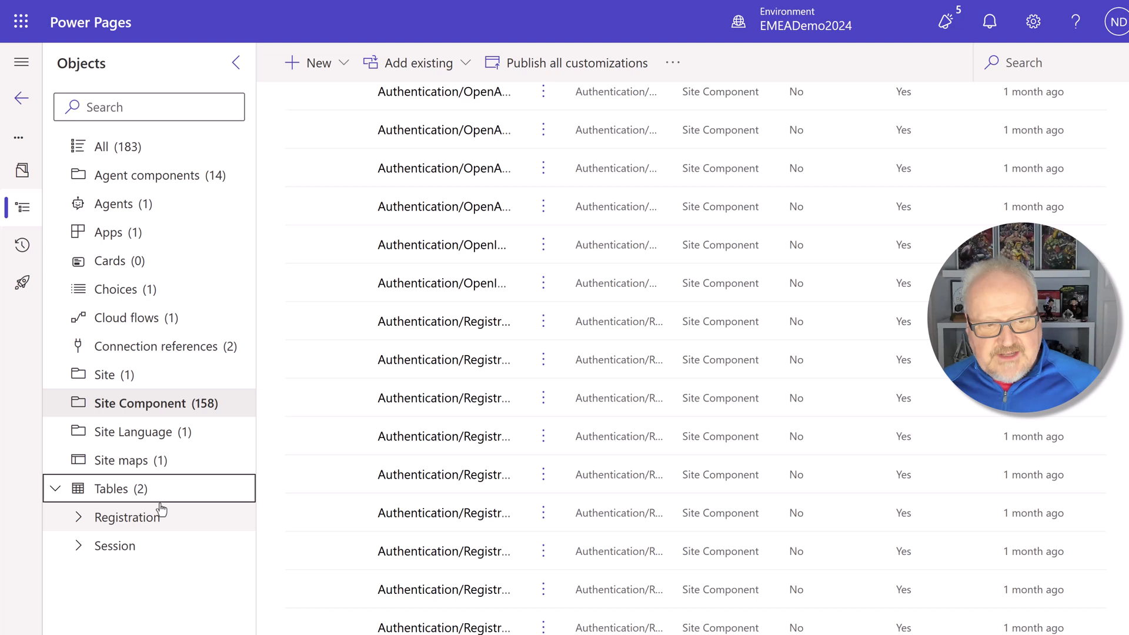
# List the NordicSummit solution's tables, Registration and Session.
pyautogui.click(111, 489)
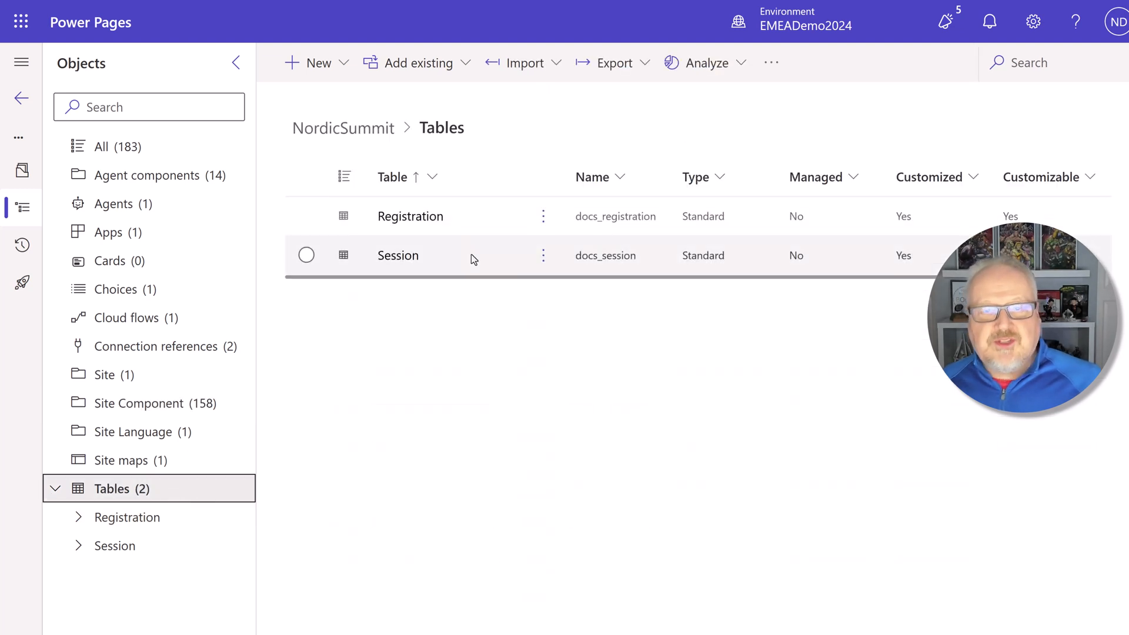
pyautogui.moveTo(474, 371)
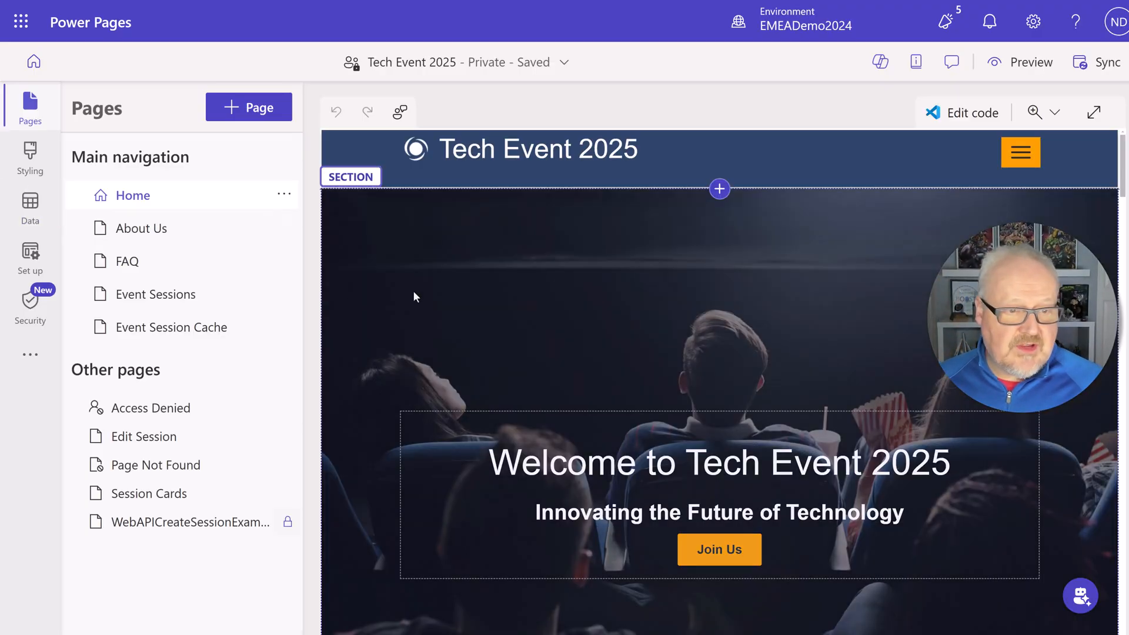
pyautogui.moveTo(470, 311)
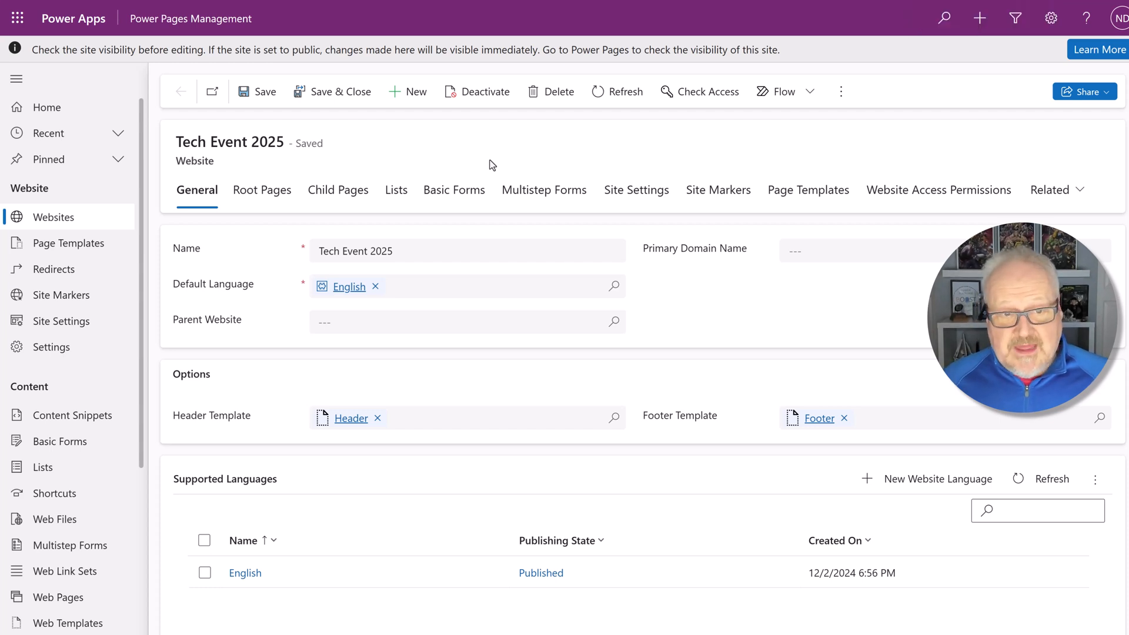
pyautogui.moveTo(85, 475)
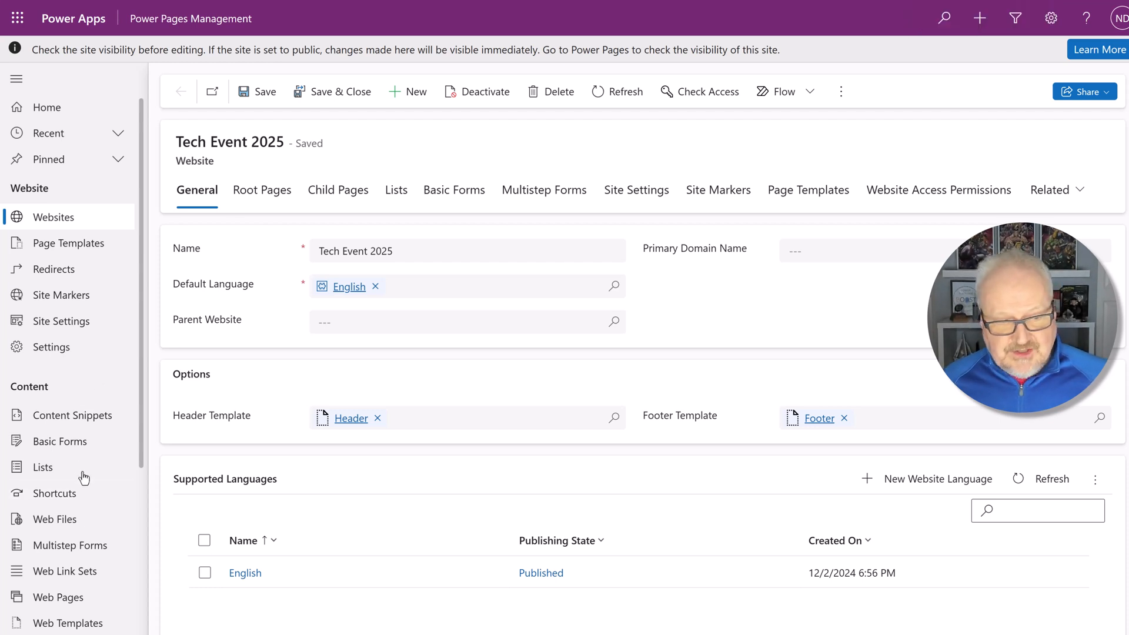
pyautogui.moveTo(83, 420)
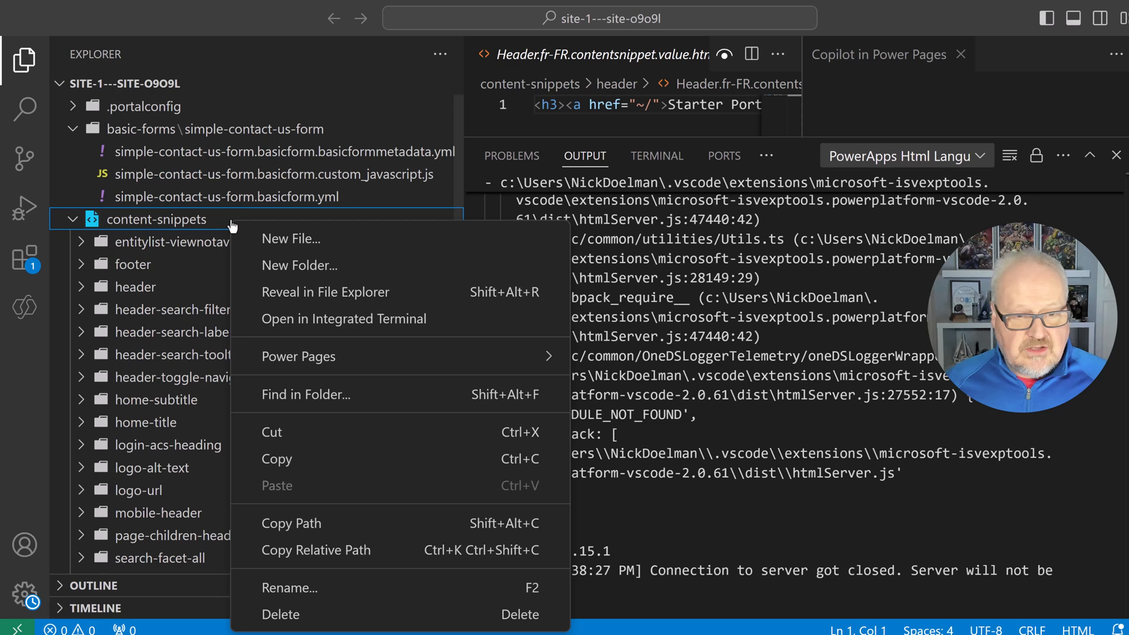
pyautogui.click(298, 357)
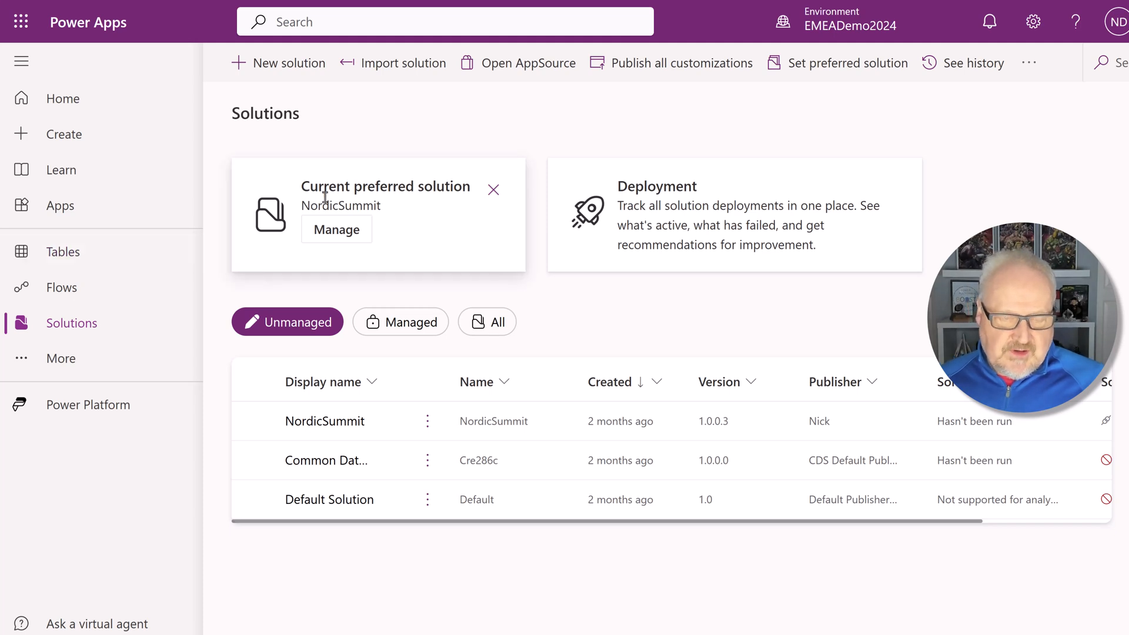
# Review the preferred solution setting unchanged, then show NordicSummit's actions menu.
pyautogui.click(848, 63)
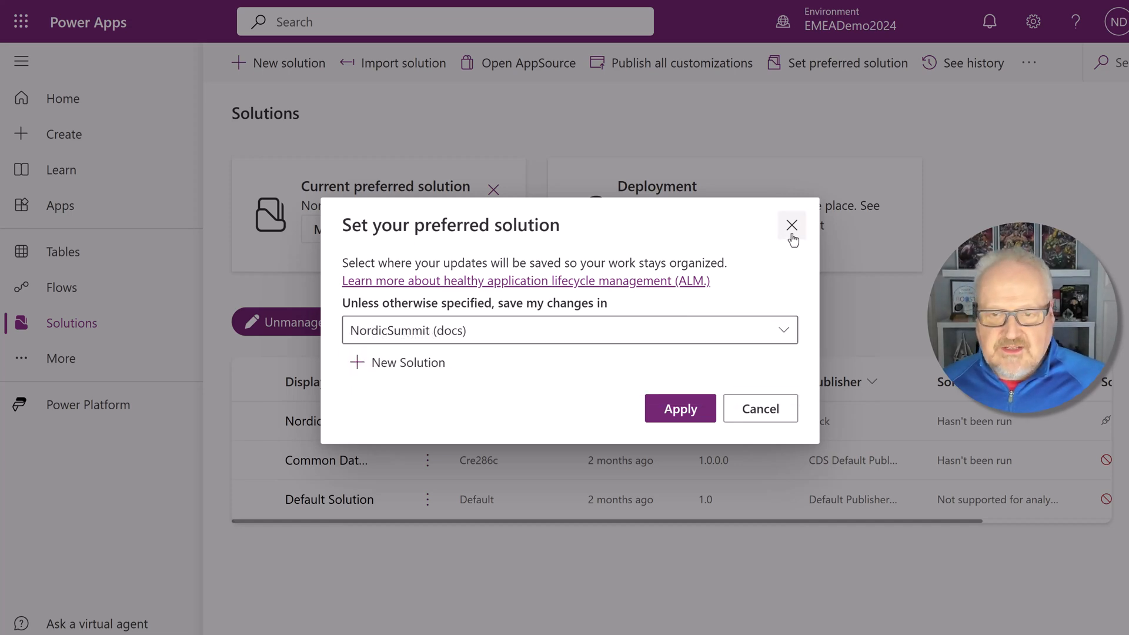
pyautogui.click(791, 225)
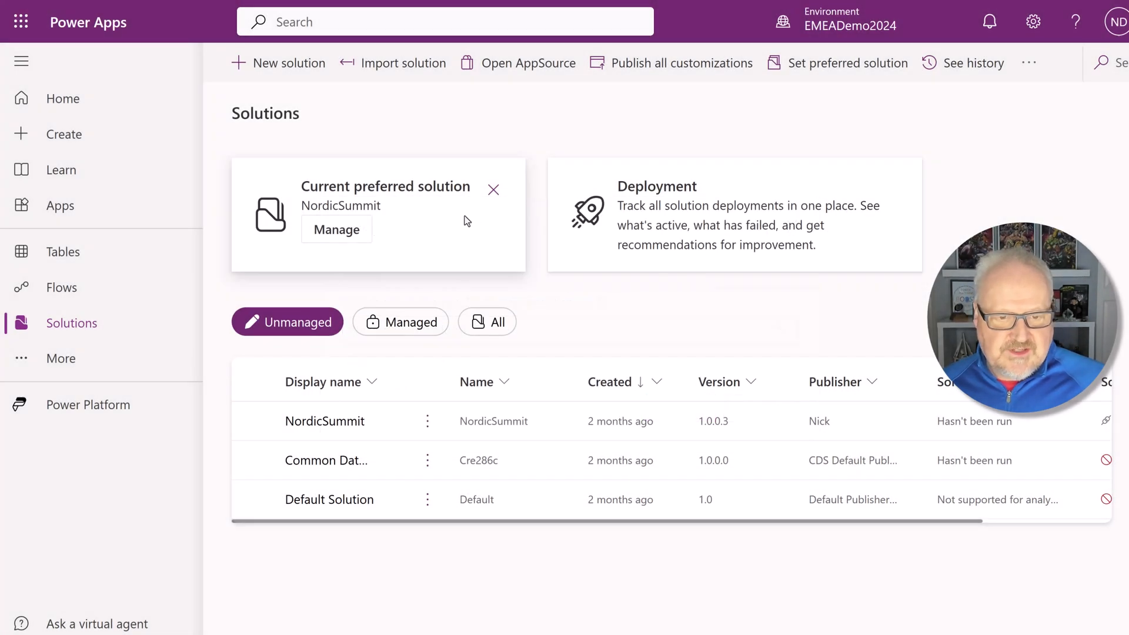
pyautogui.click(427, 421)
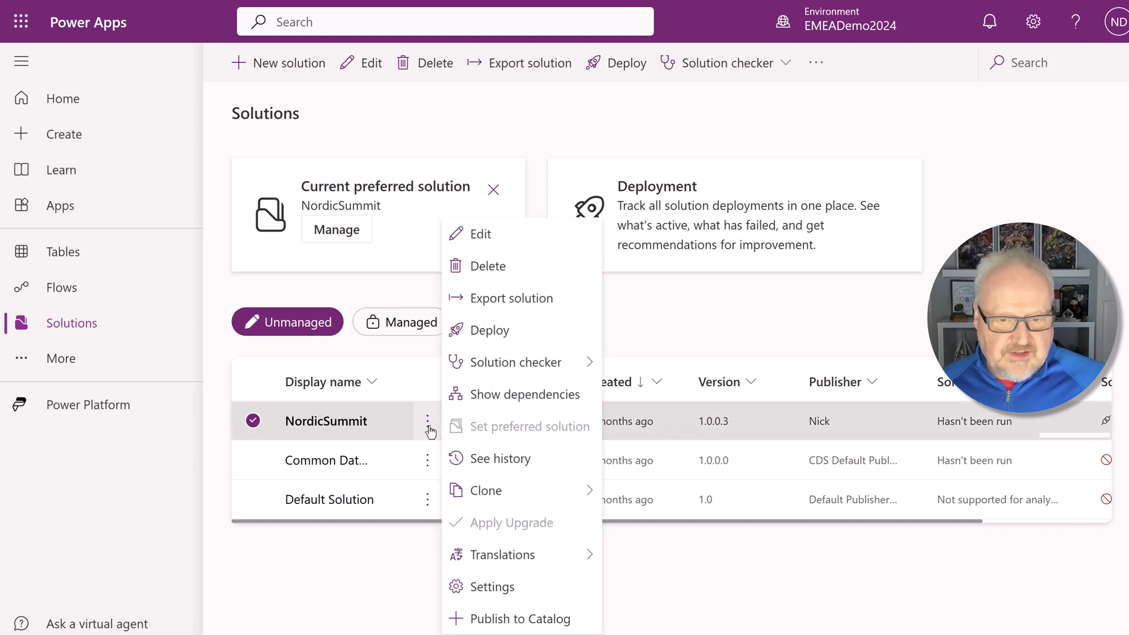
pyautogui.moveTo(517, 362)
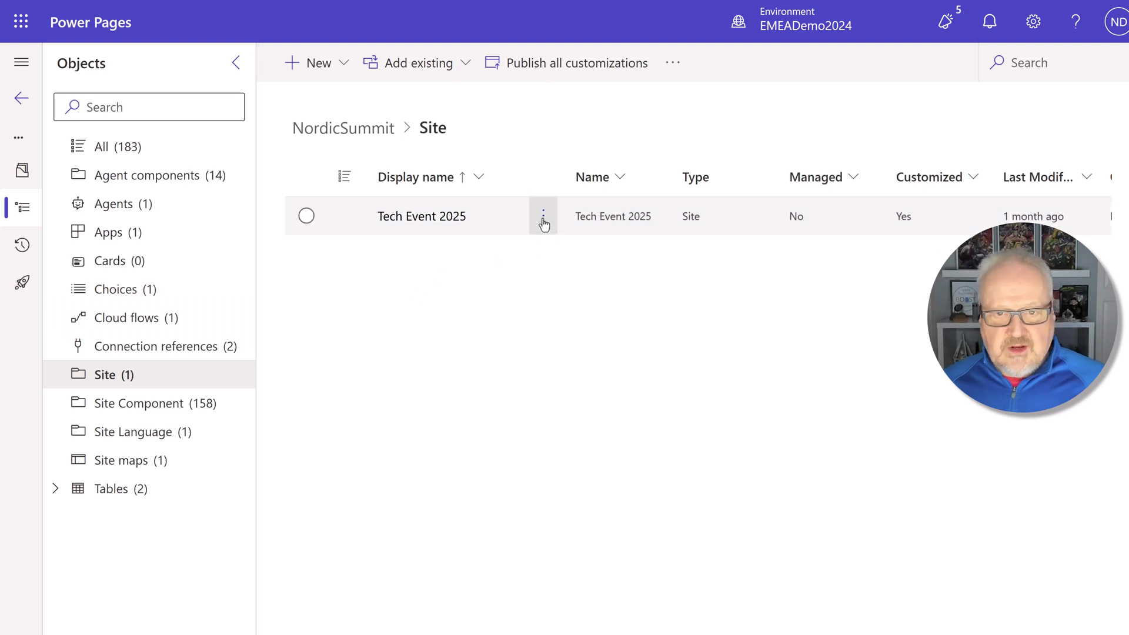
# Add the Tech Event 2025 site's required objects to NordicSummit via Advanced > Add required objects.
pyautogui.click(542, 216)
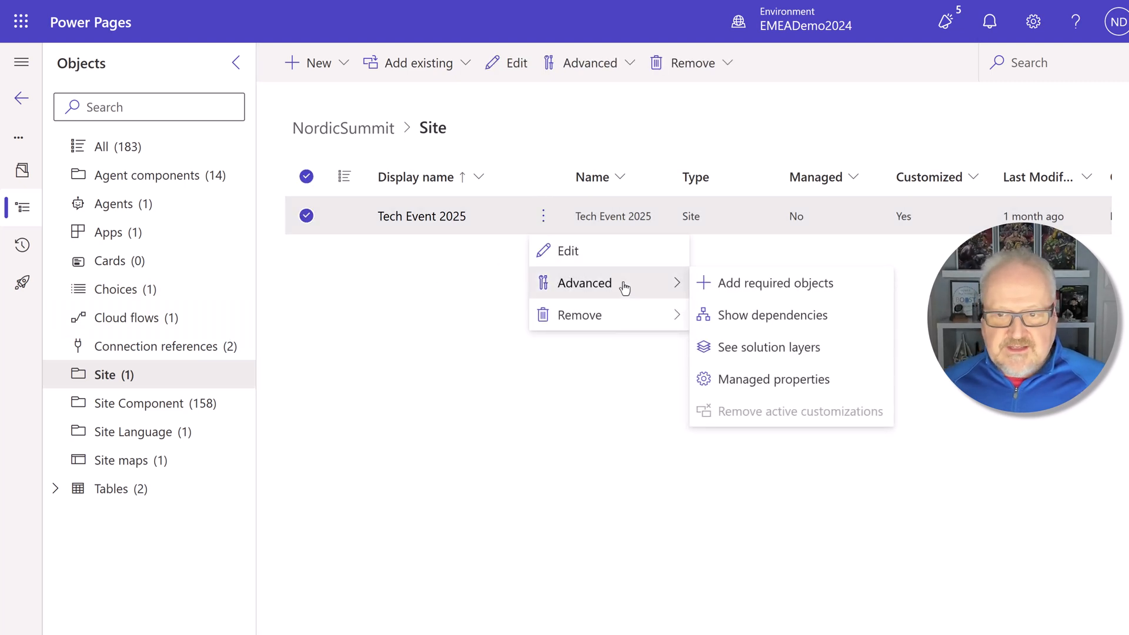
pyautogui.click(775, 283)
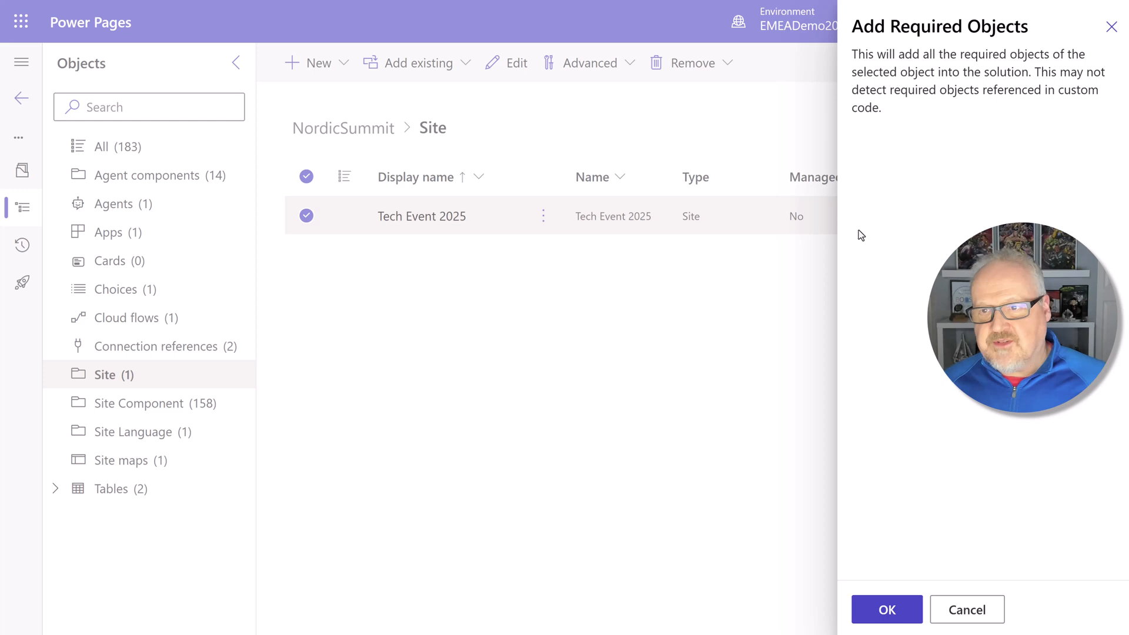
pyautogui.moveTo(921, 316)
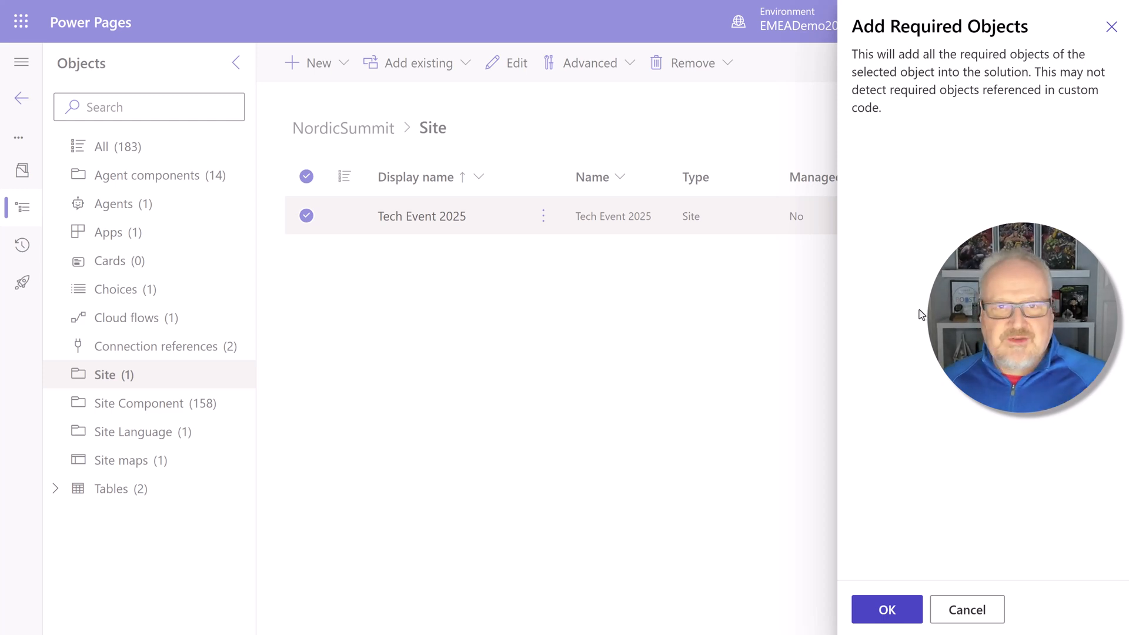
pyautogui.moveTo(871, 281)
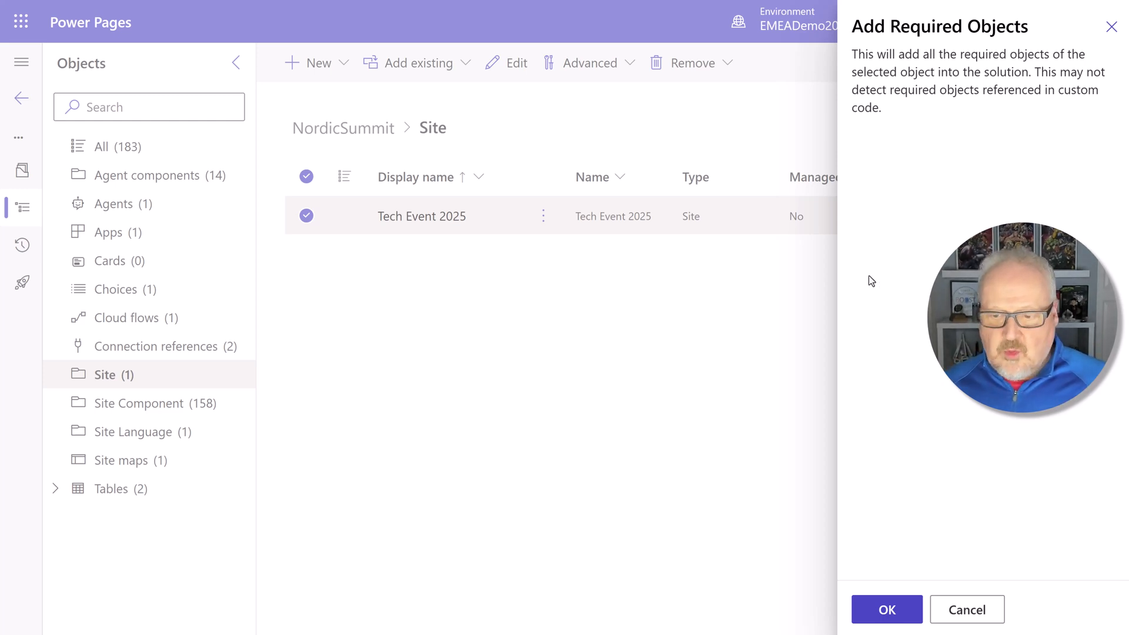
pyautogui.click(887, 609)
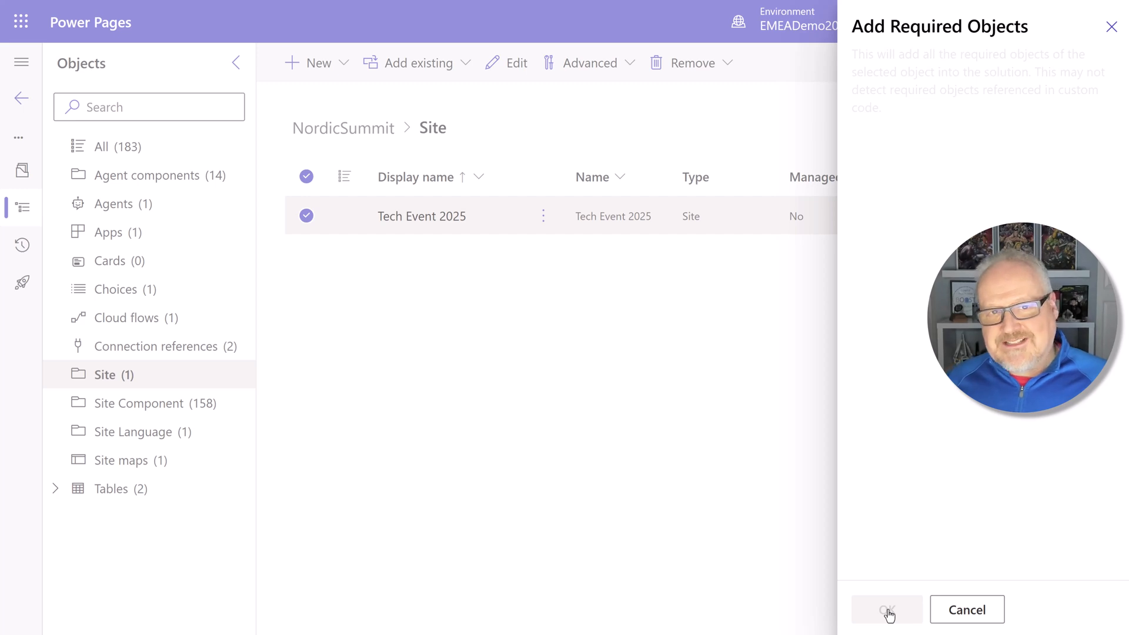
pyautogui.click(887, 609)
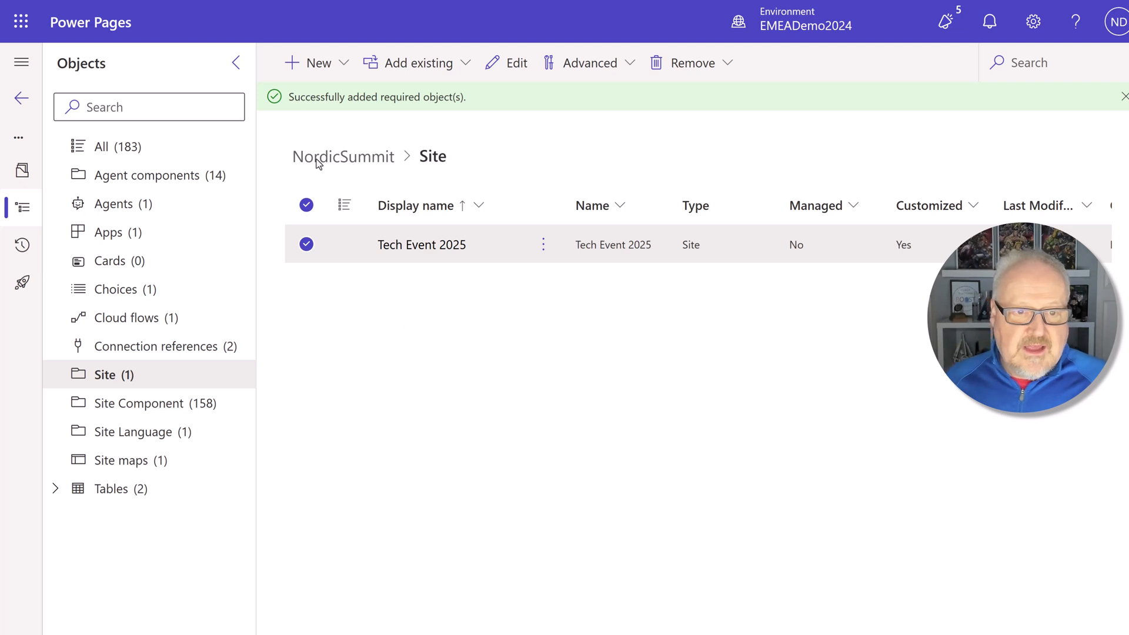
pyautogui.click(543, 245)
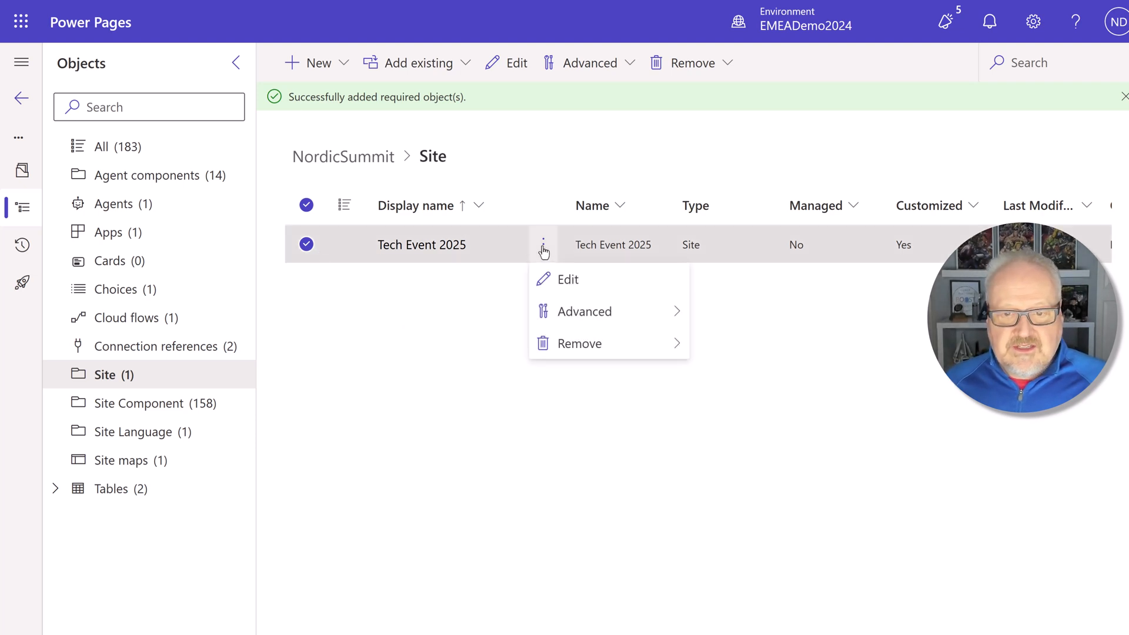
pyautogui.click(579, 344)
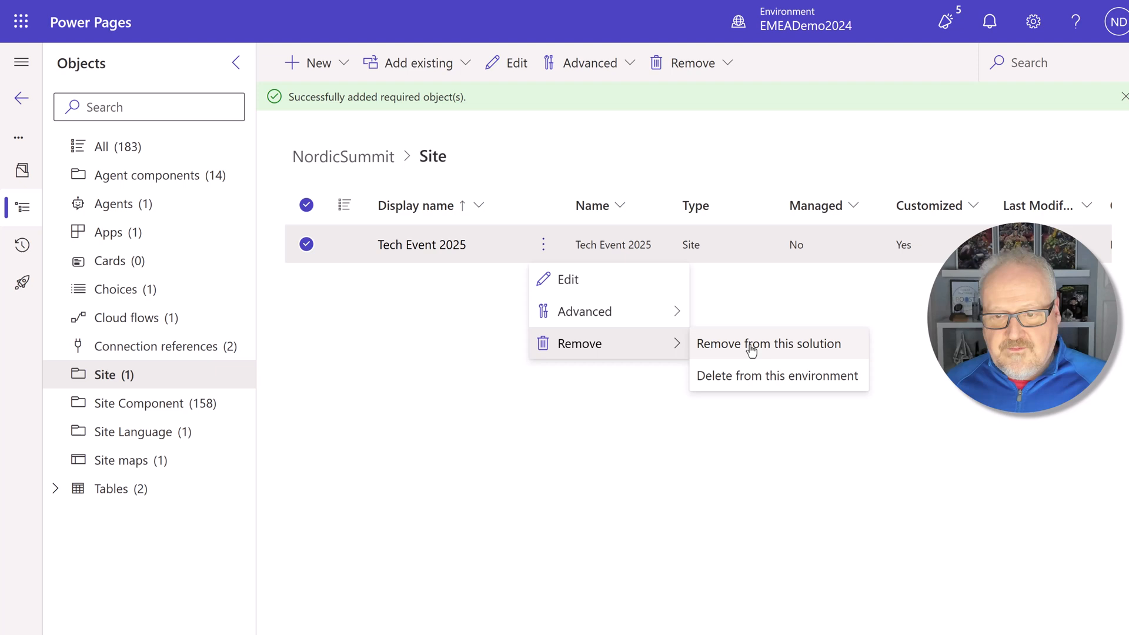
pyautogui.moveTo(764, 350)
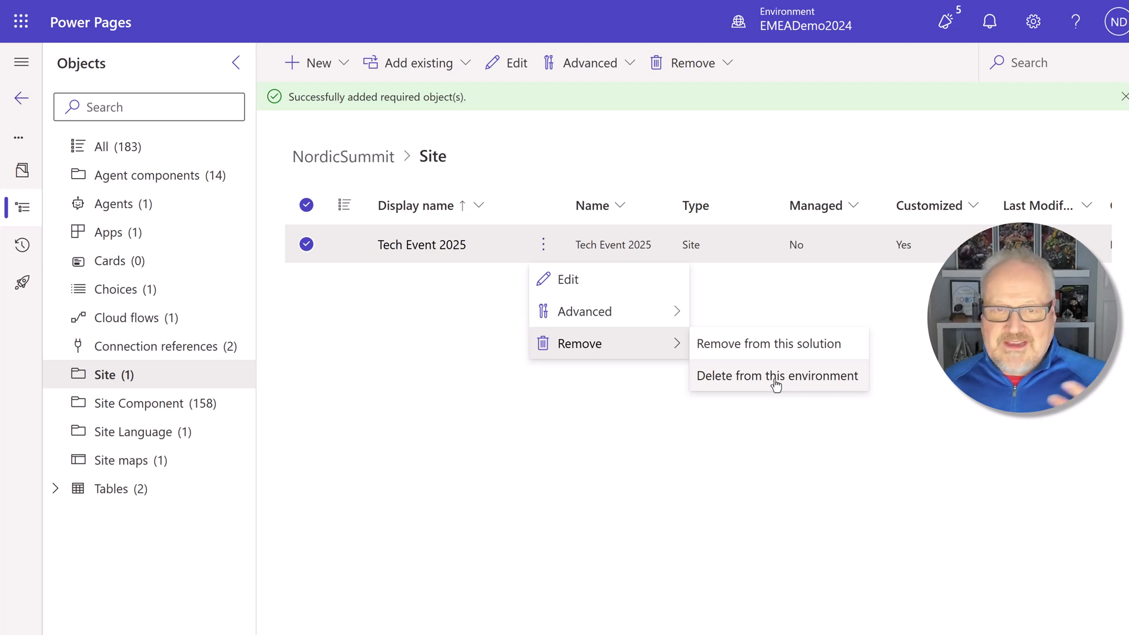
pyautogui.moveTo(779, 359)
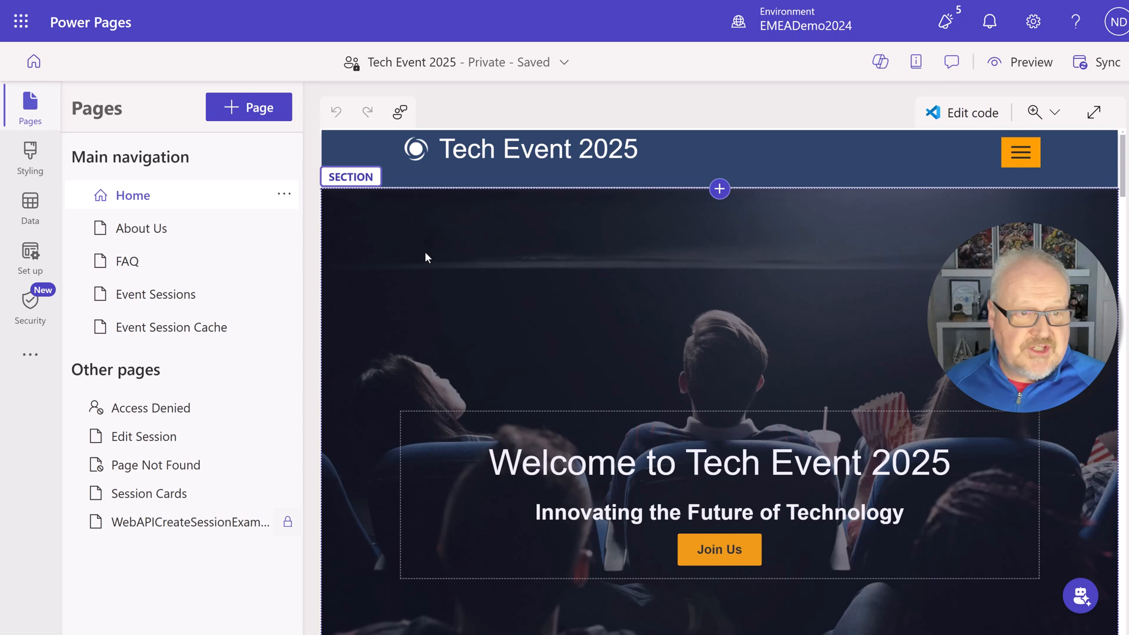
# In the Data workspace, set NordicSummit as the current solution for new data.
pyautogui.click(30, 205)
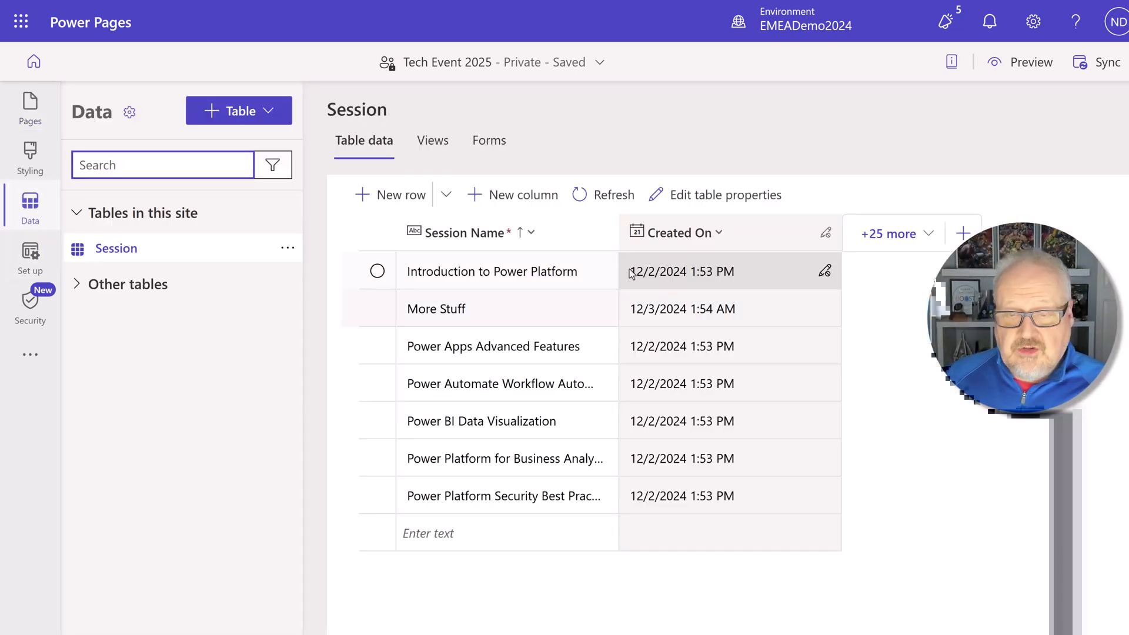
pyautogui.moveTo(420, 159)
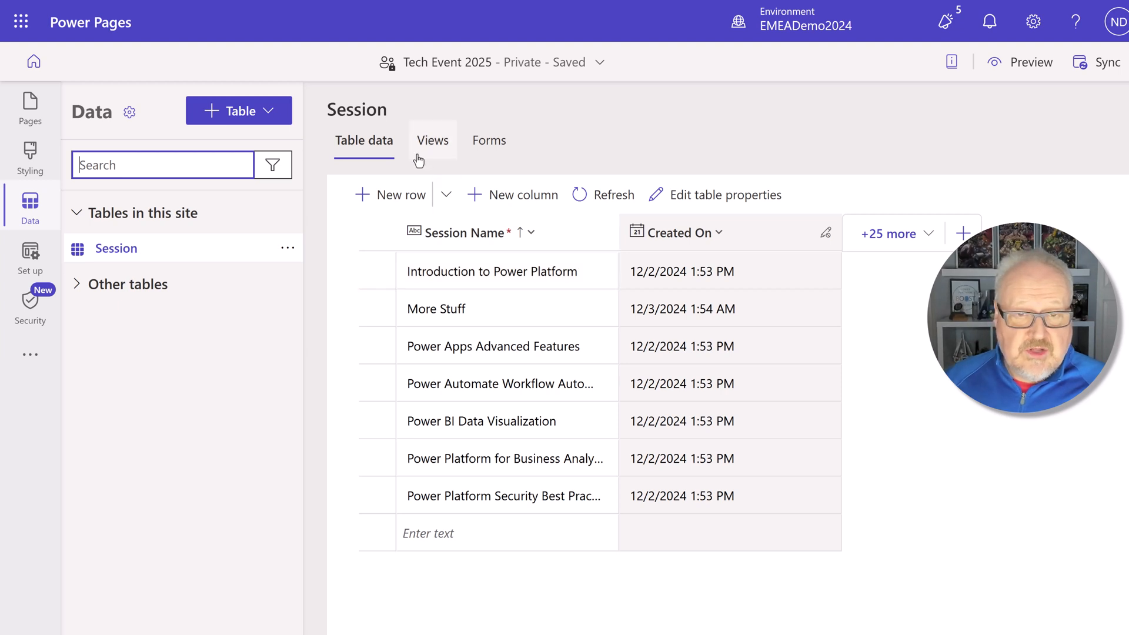
pyautogui.moveTo(518, 155)
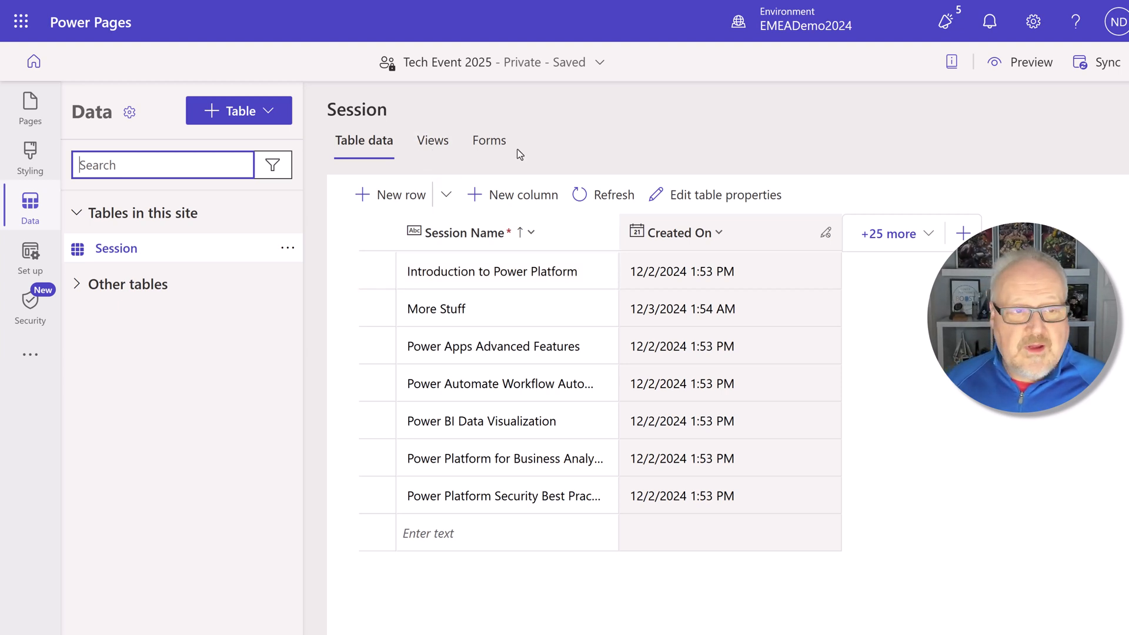
pyautogui.click(129, 112)
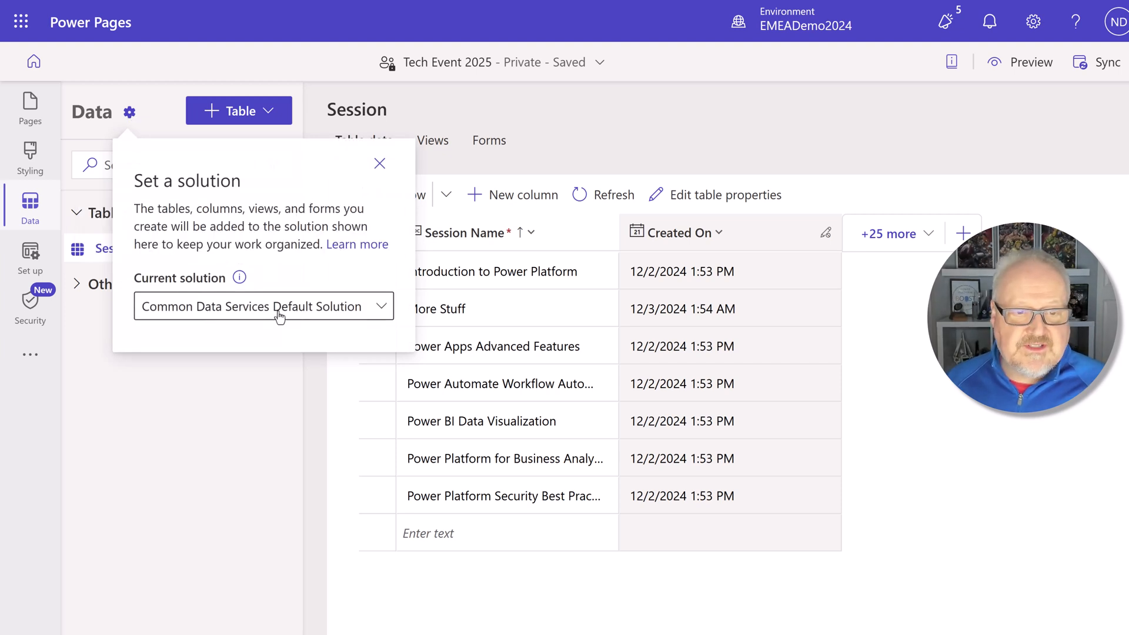
pyautogui.click(264, 306)
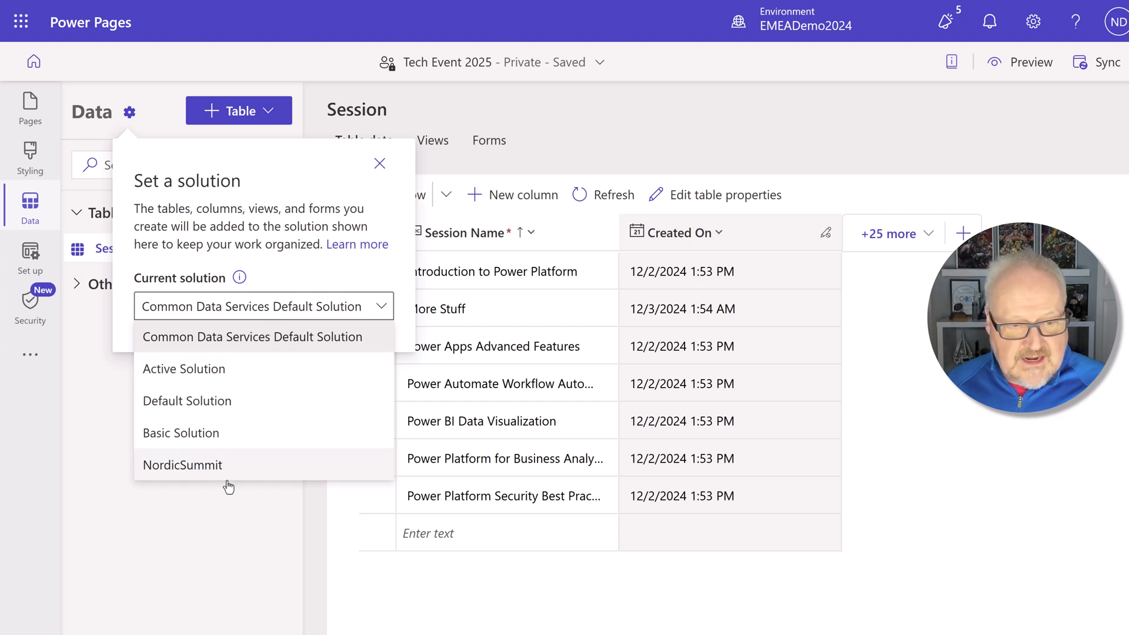
pyautogui.click(183, 466)
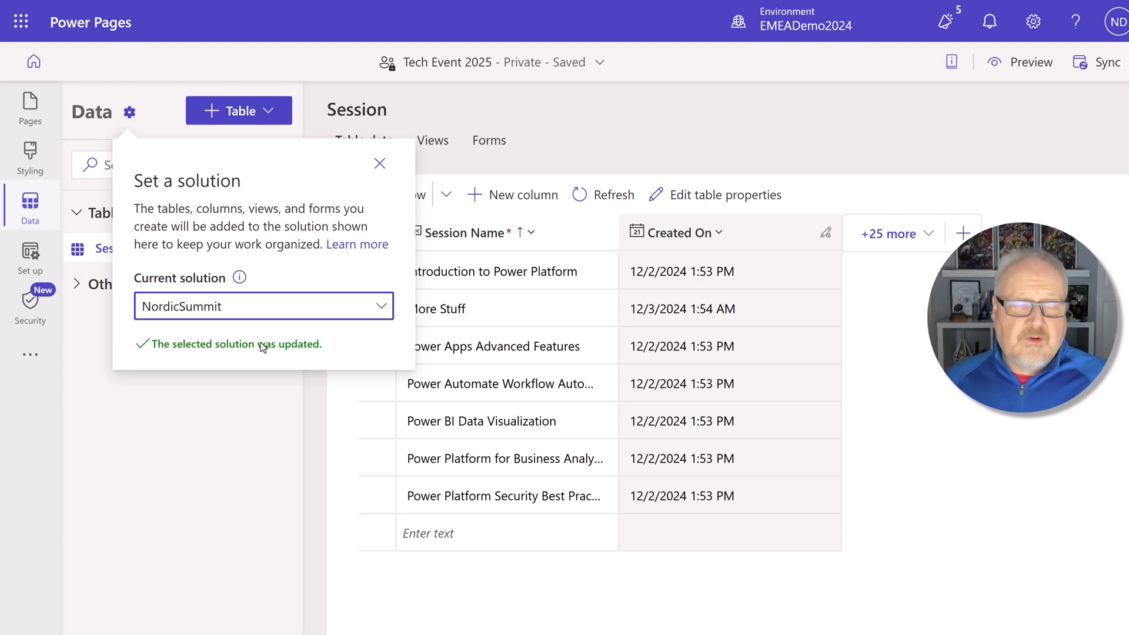
pyautogui.moveTo(256, 400)
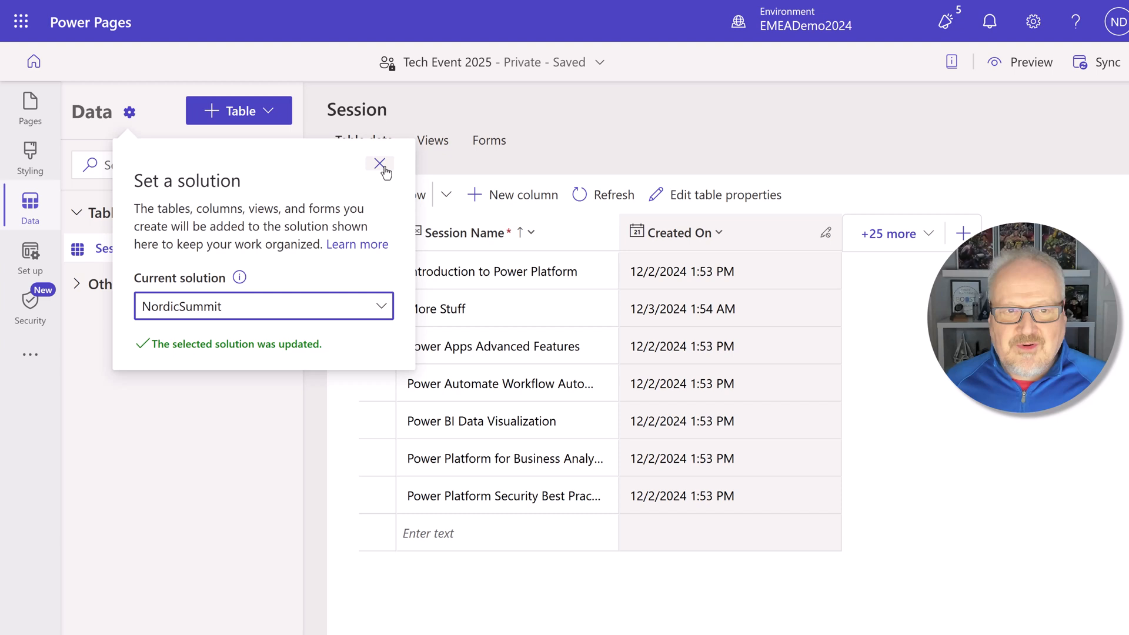
pyautogui.click(379, 163)
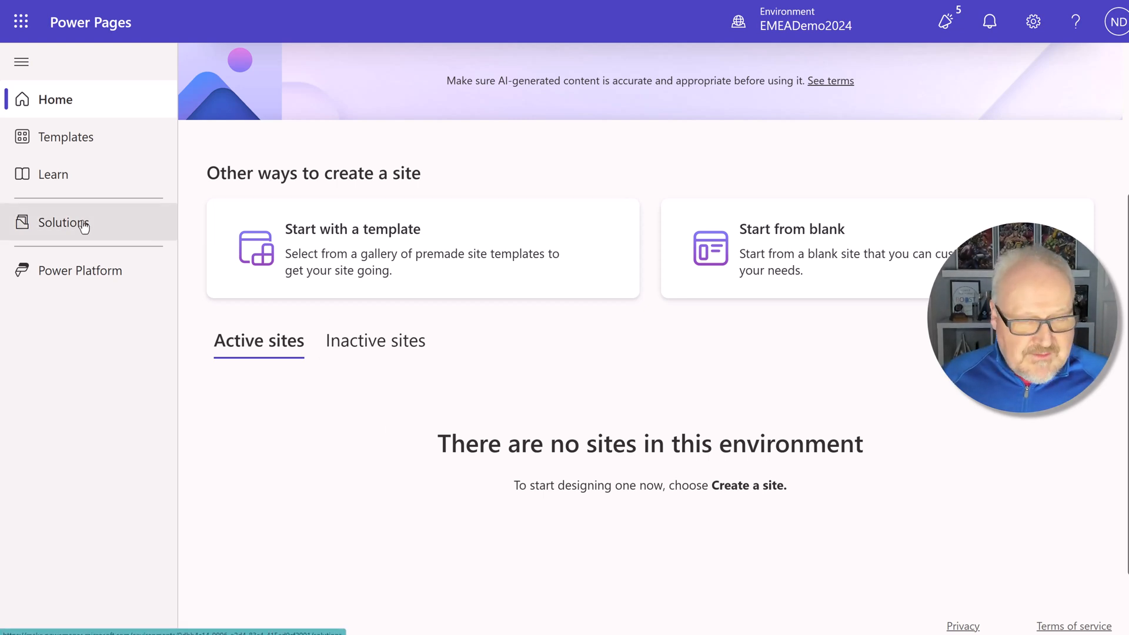
pyautogui.moveTo(82, 225)
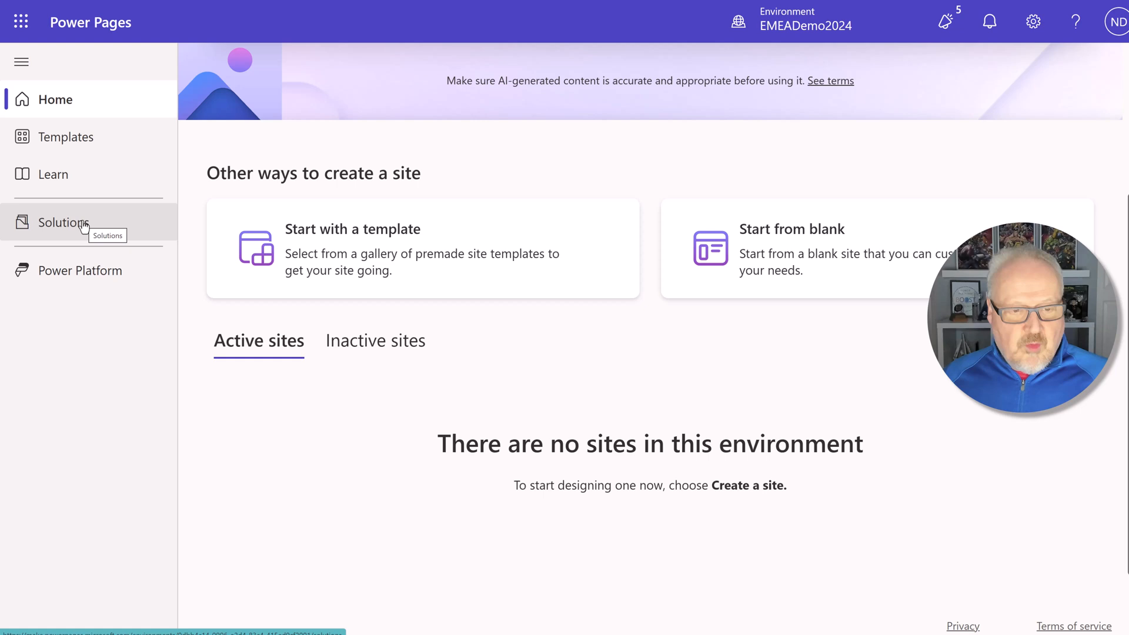
pyautogui.moveTo(236, 439)
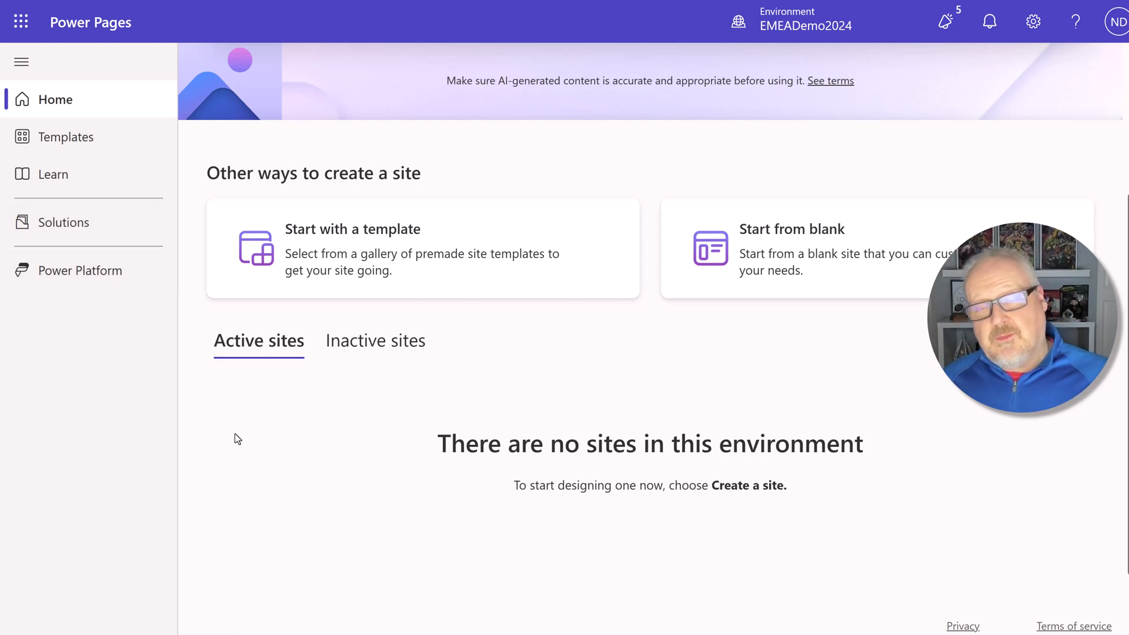
pyautogui.moveTo(397, 370)
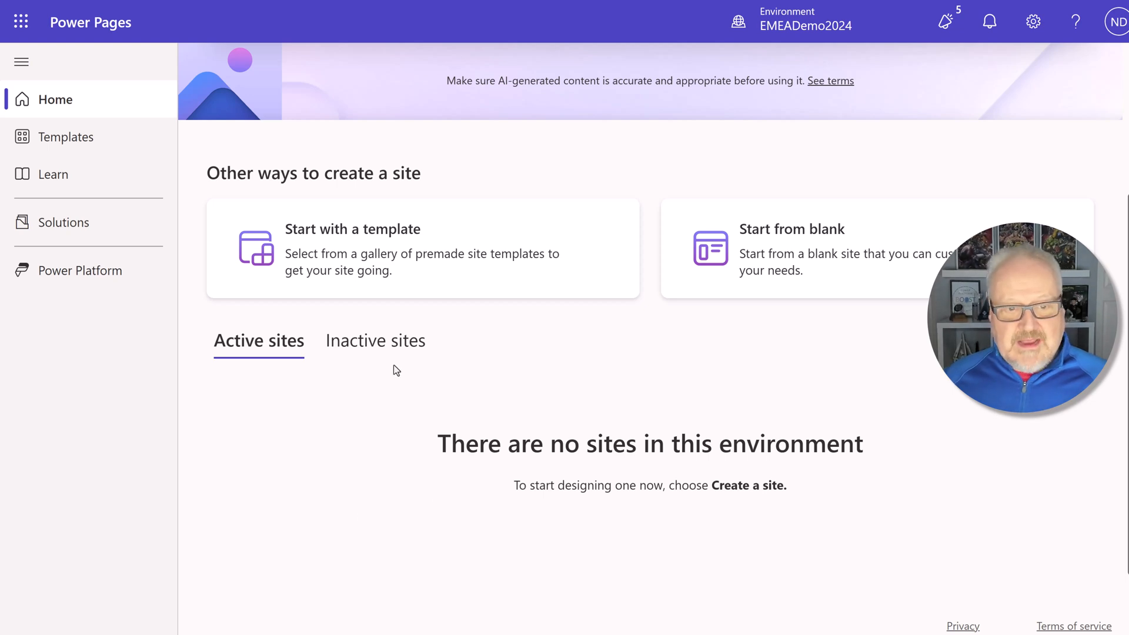
# Show the environment's inactive sites, where Tech Event 2025 is listed.
pyautogui.click(375, 341)
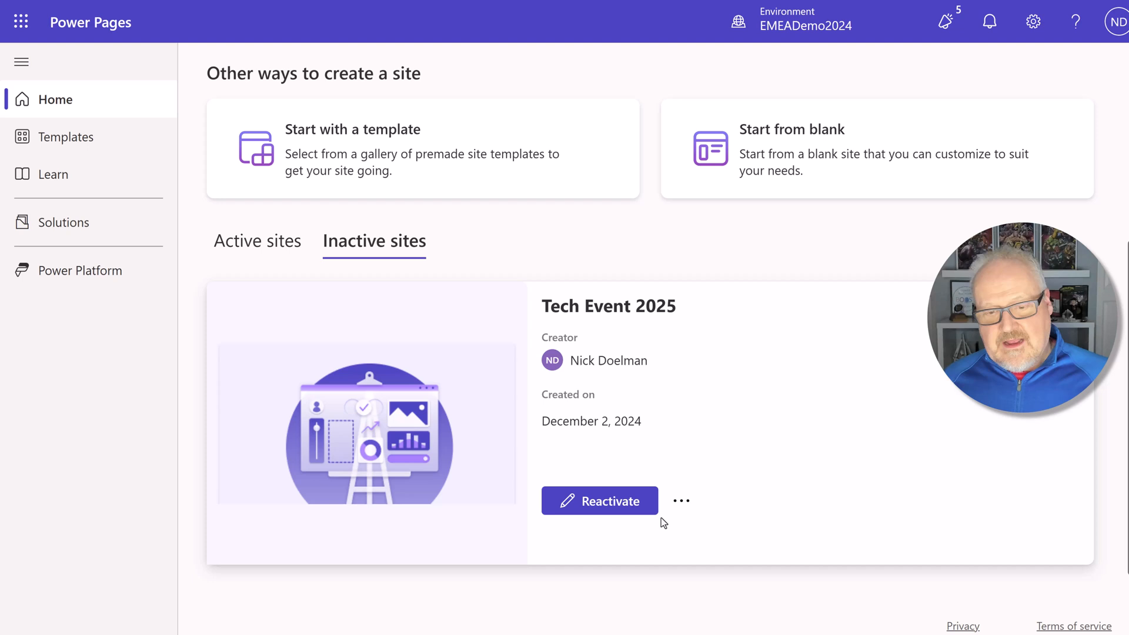
# Start reactivating Tech Event 2025 with web address site-5vdav.powerappsportals.com.
pyautogui.click(600, 501)
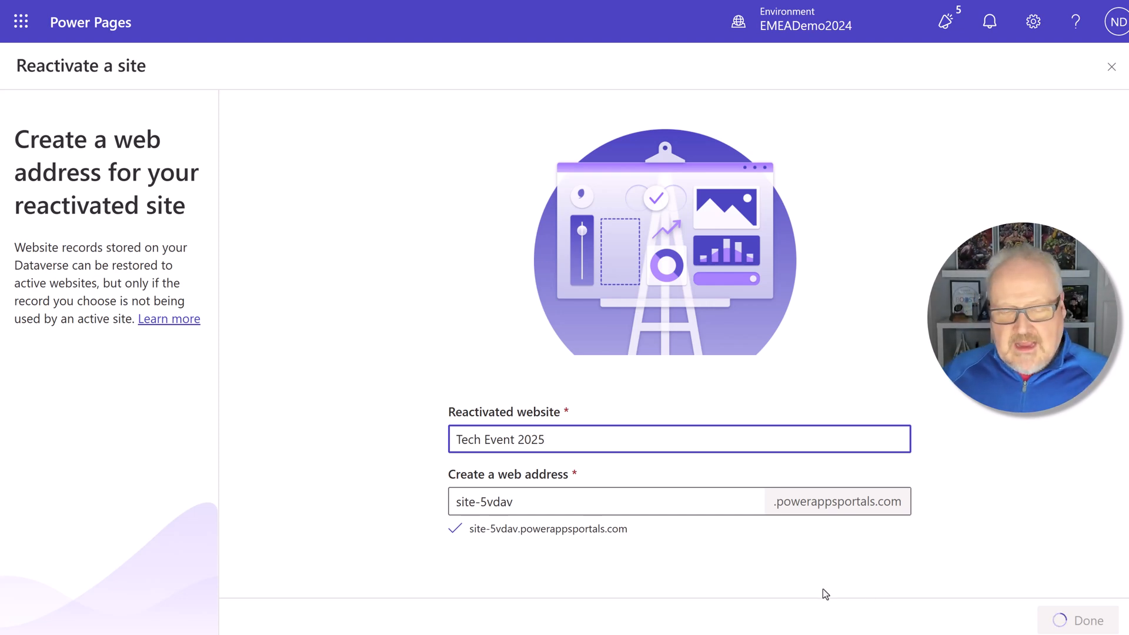
pyautogui.moveTo(749, 586)
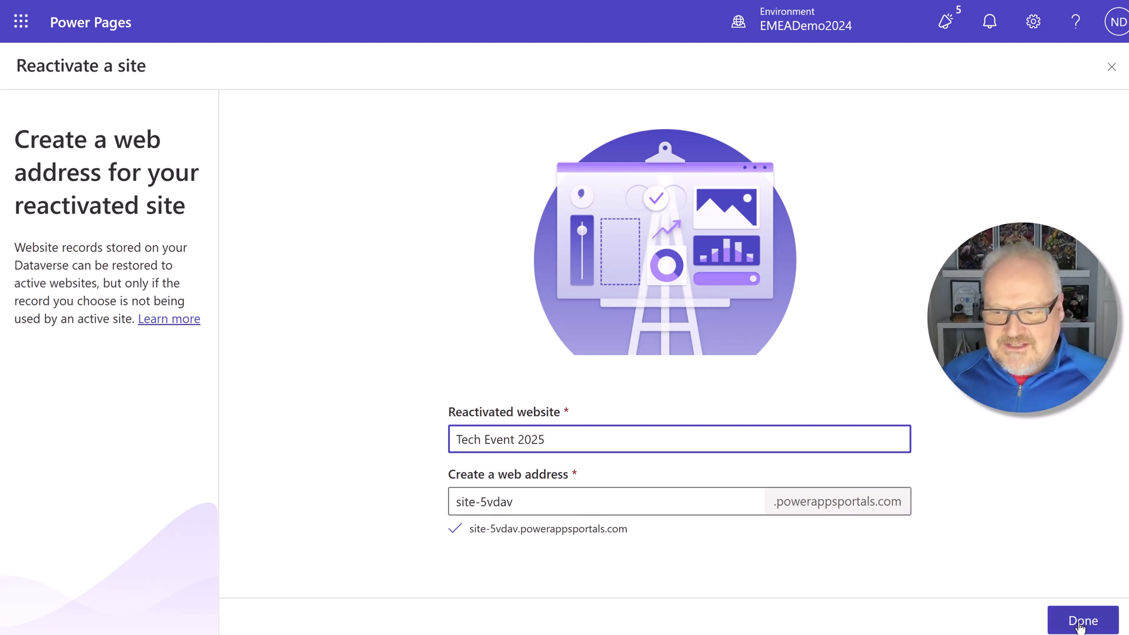
# Confirm Done to finish reactivating the Tech Event 2025 site.
pyautogui.click(1082, 620)
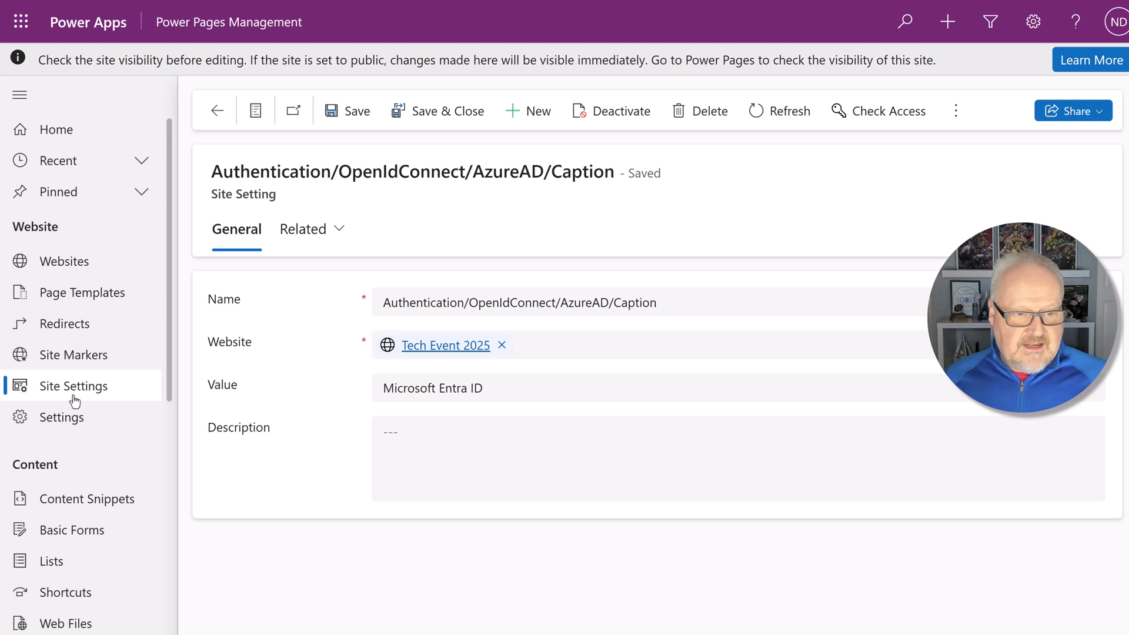
pyautogui.moveTo(98, 395)
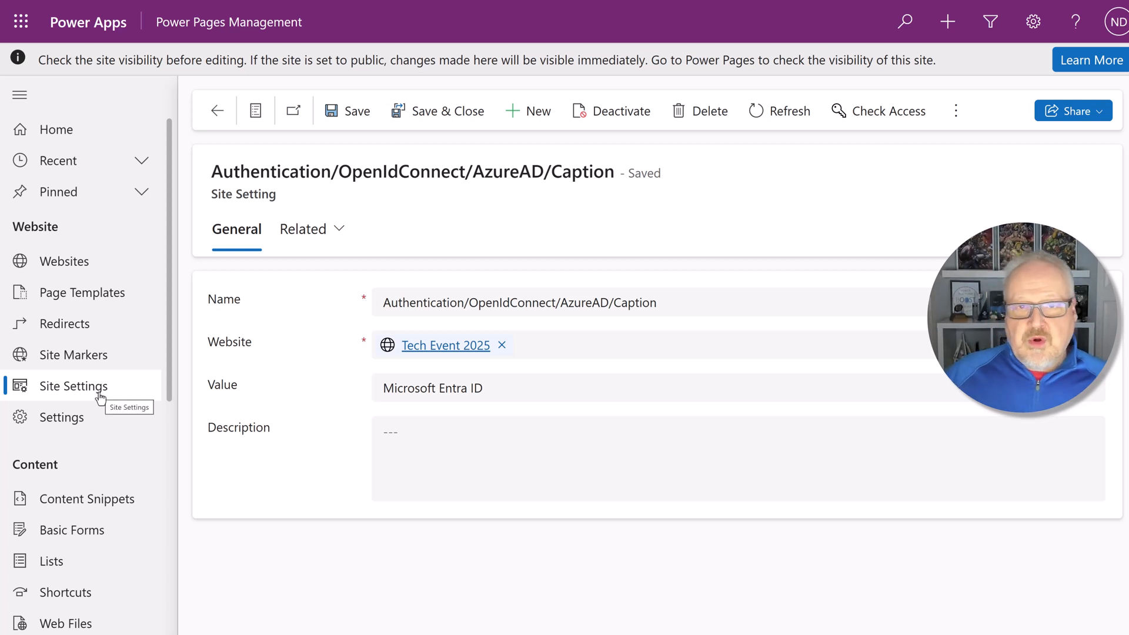